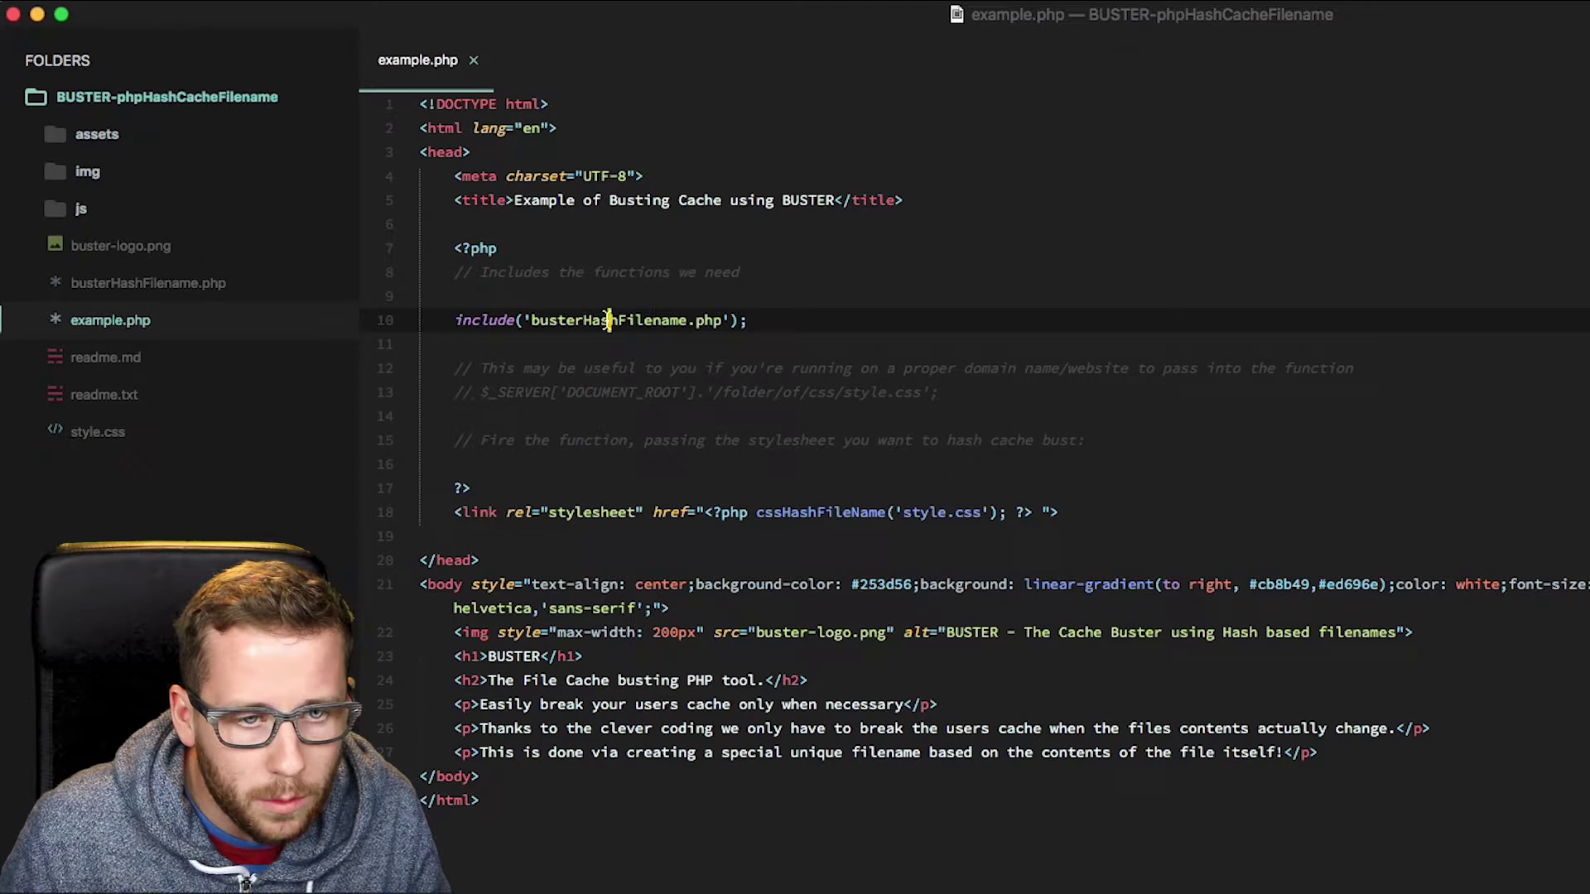
# Step: View example.php's page source in Chrome, with the stylesheet link rewritten to a hashed ./dist/style-….css file
pyautogui.doubleClick(608, 321)
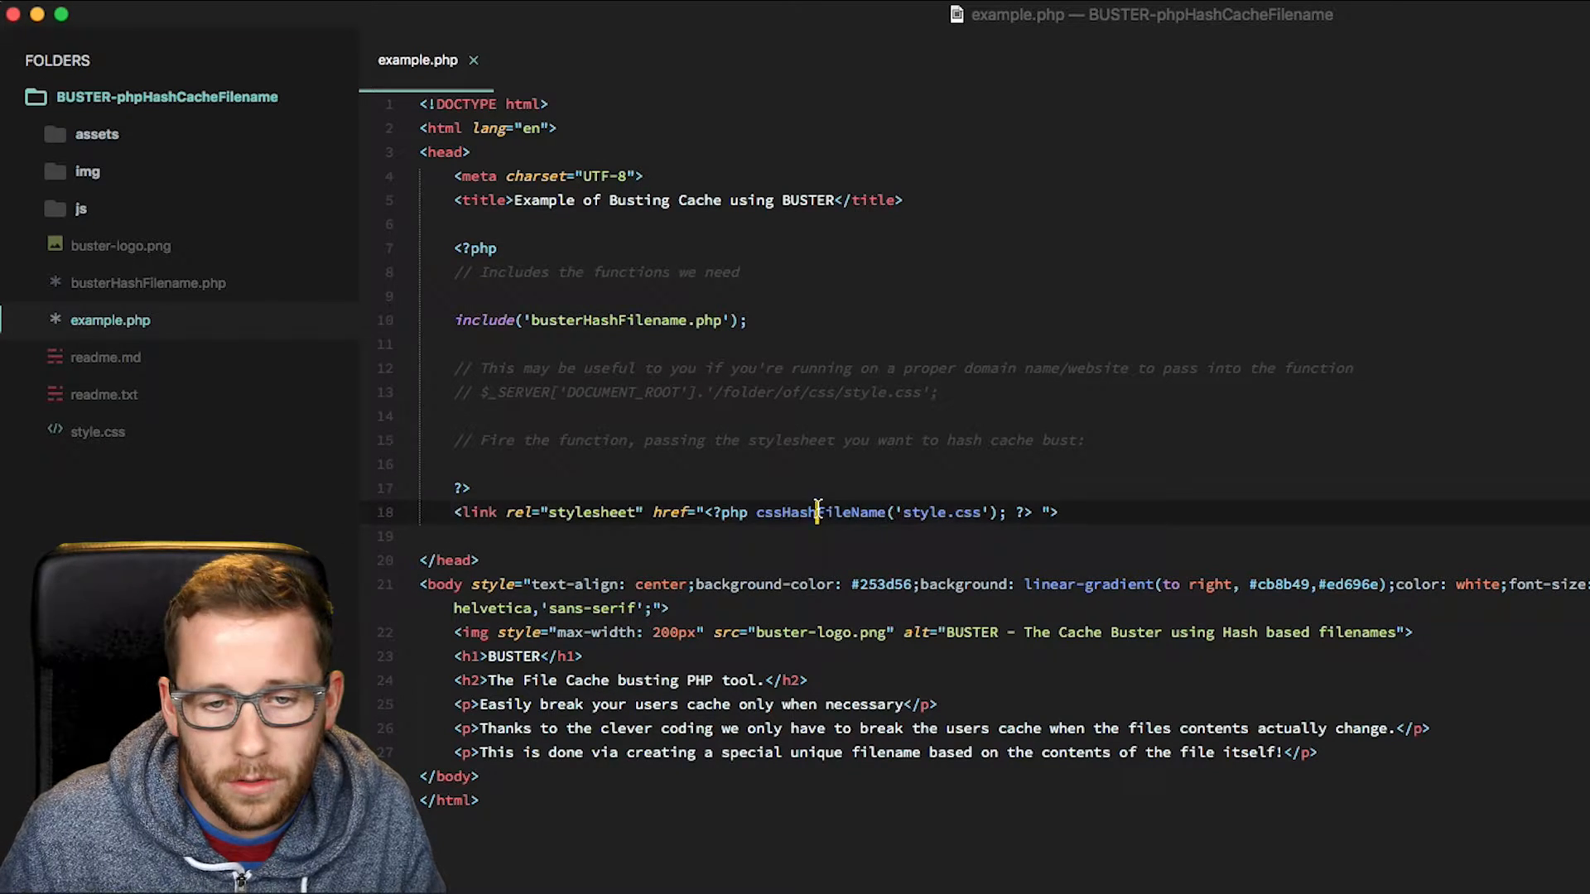
pyautogui.doubleClick(822, 514)
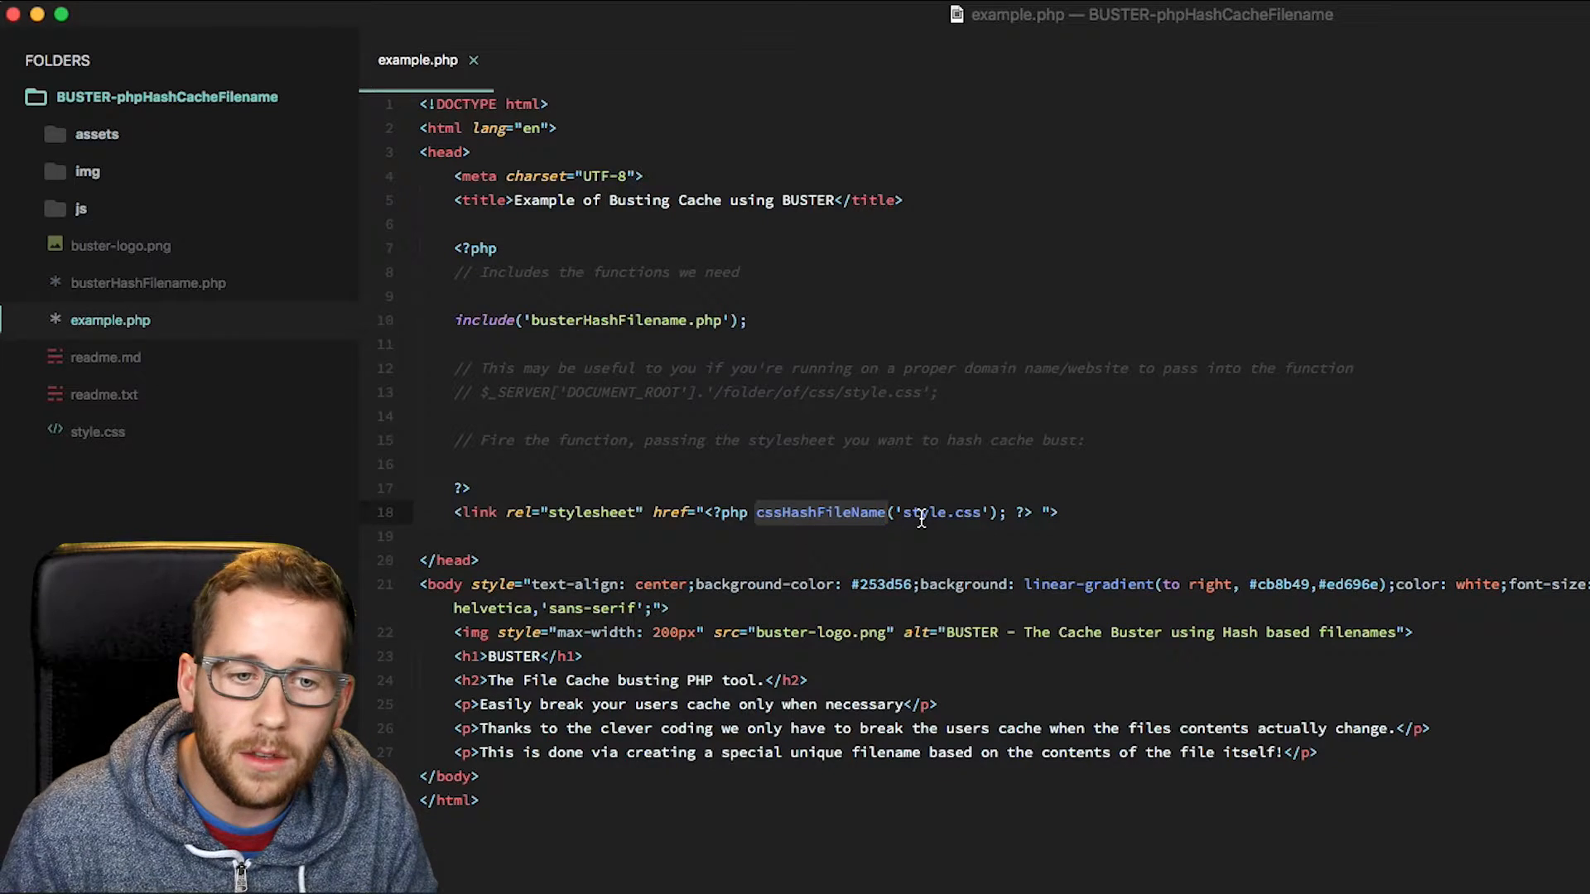
pyautogui.press('Cmd+Tab')
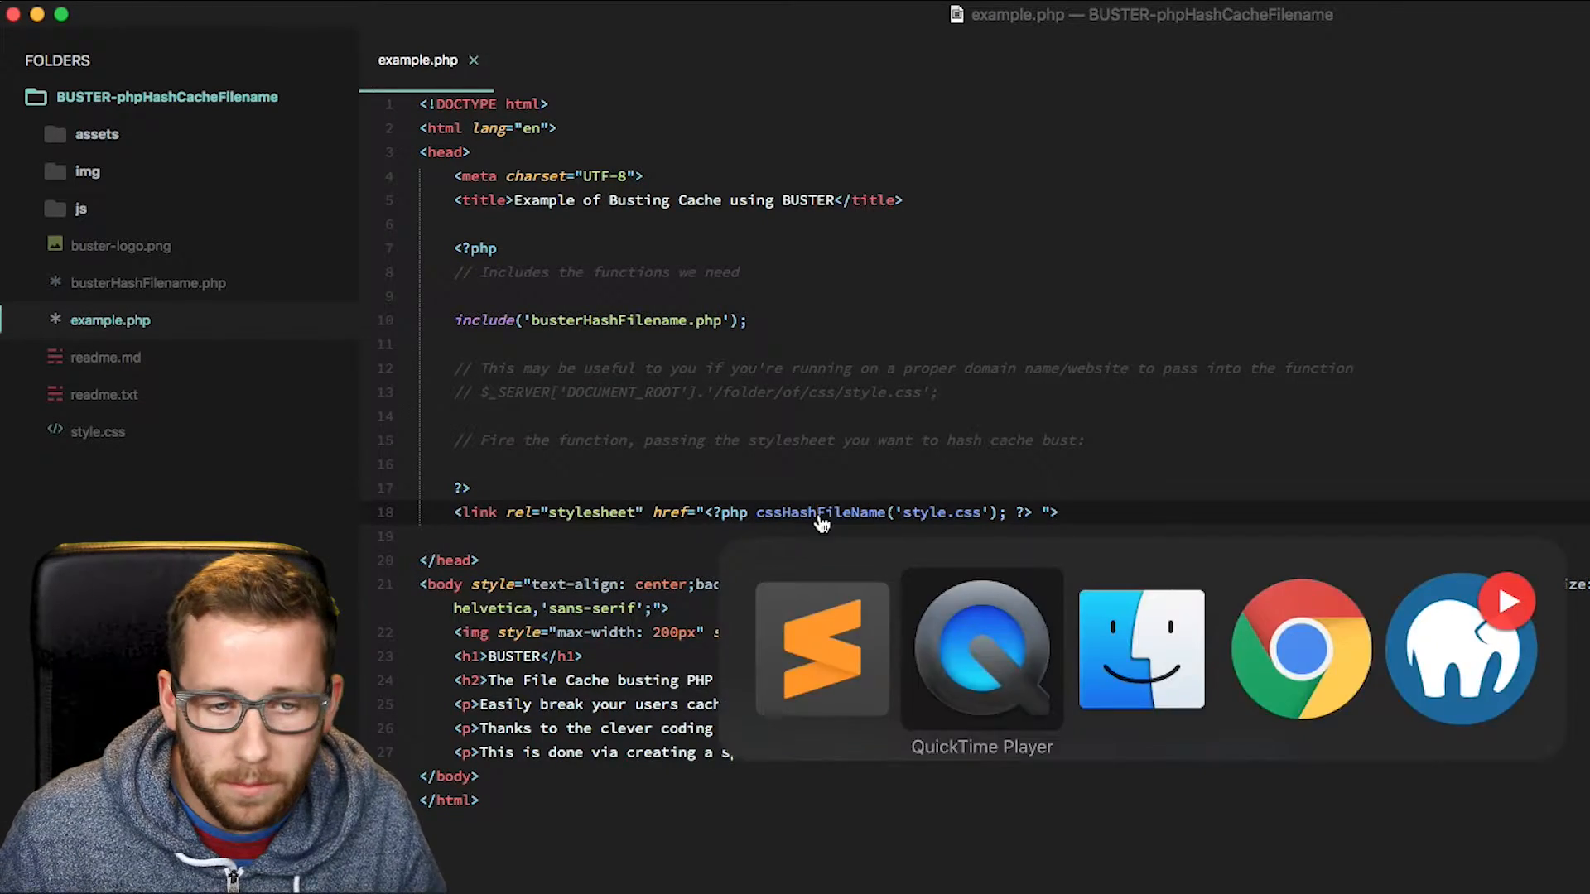
pyautogui.click(1306, 651)
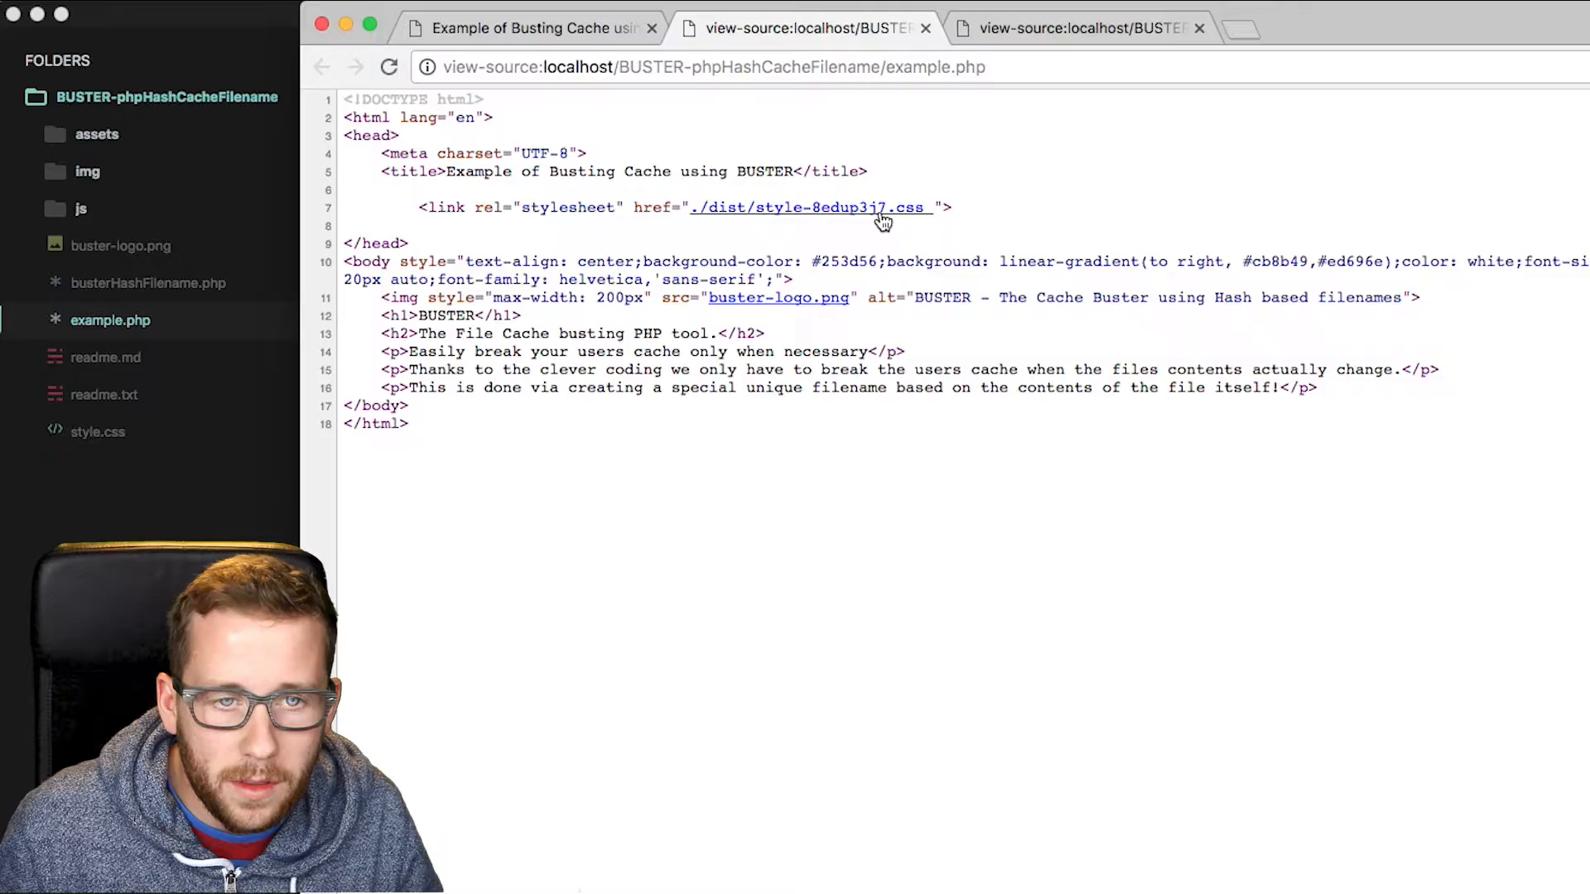
pyautogui.click(808, 207)
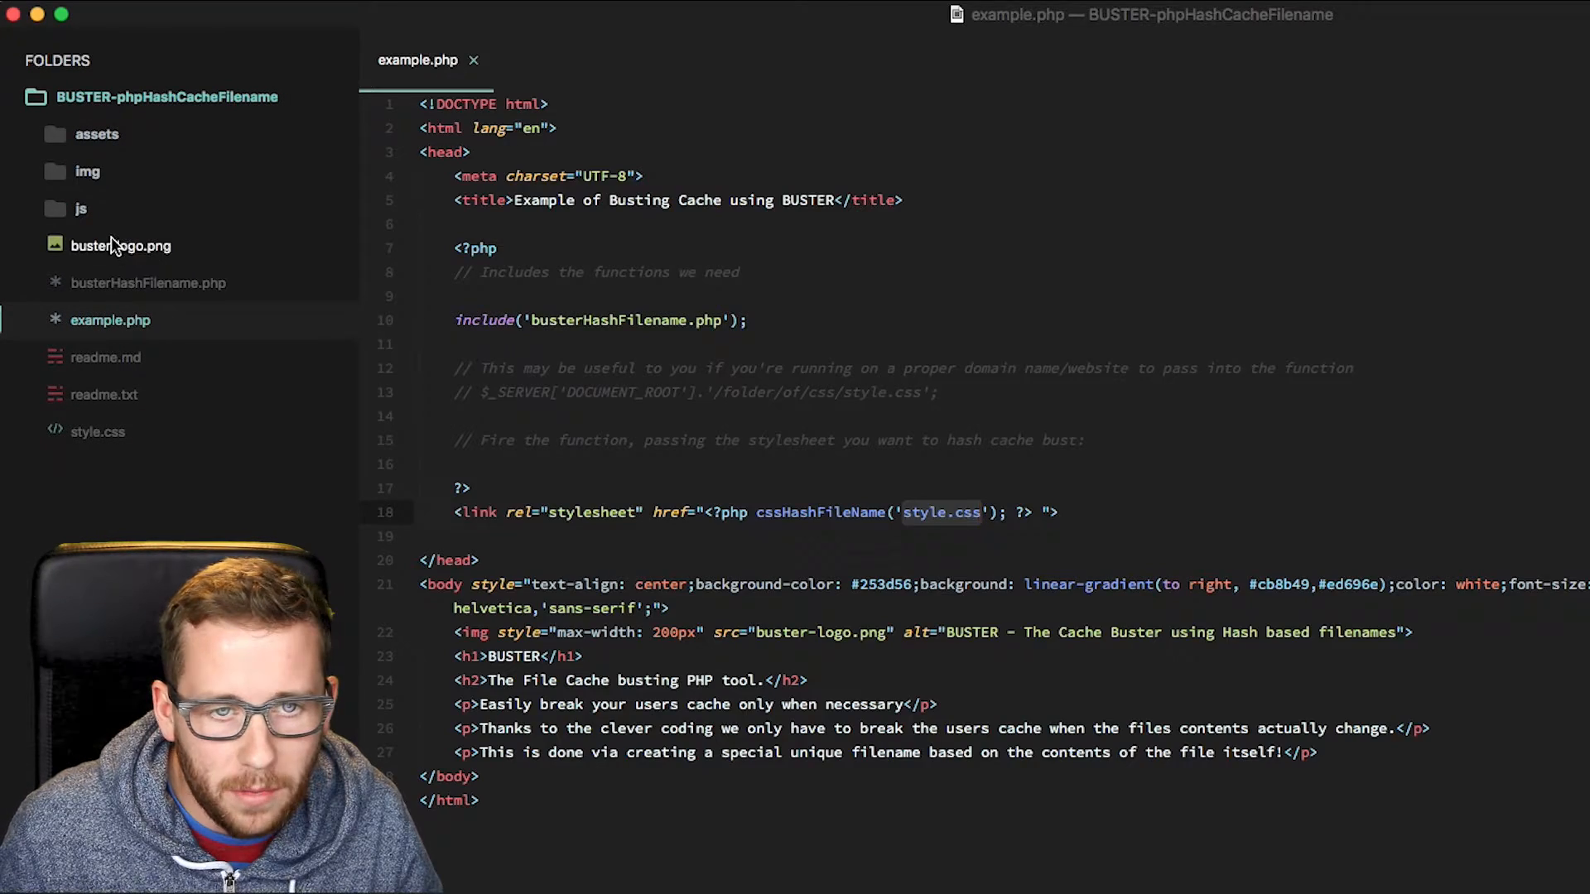
# Step: Bring up the style.css stylesheet in Sublime Text
pyautogui.click(96, 431)
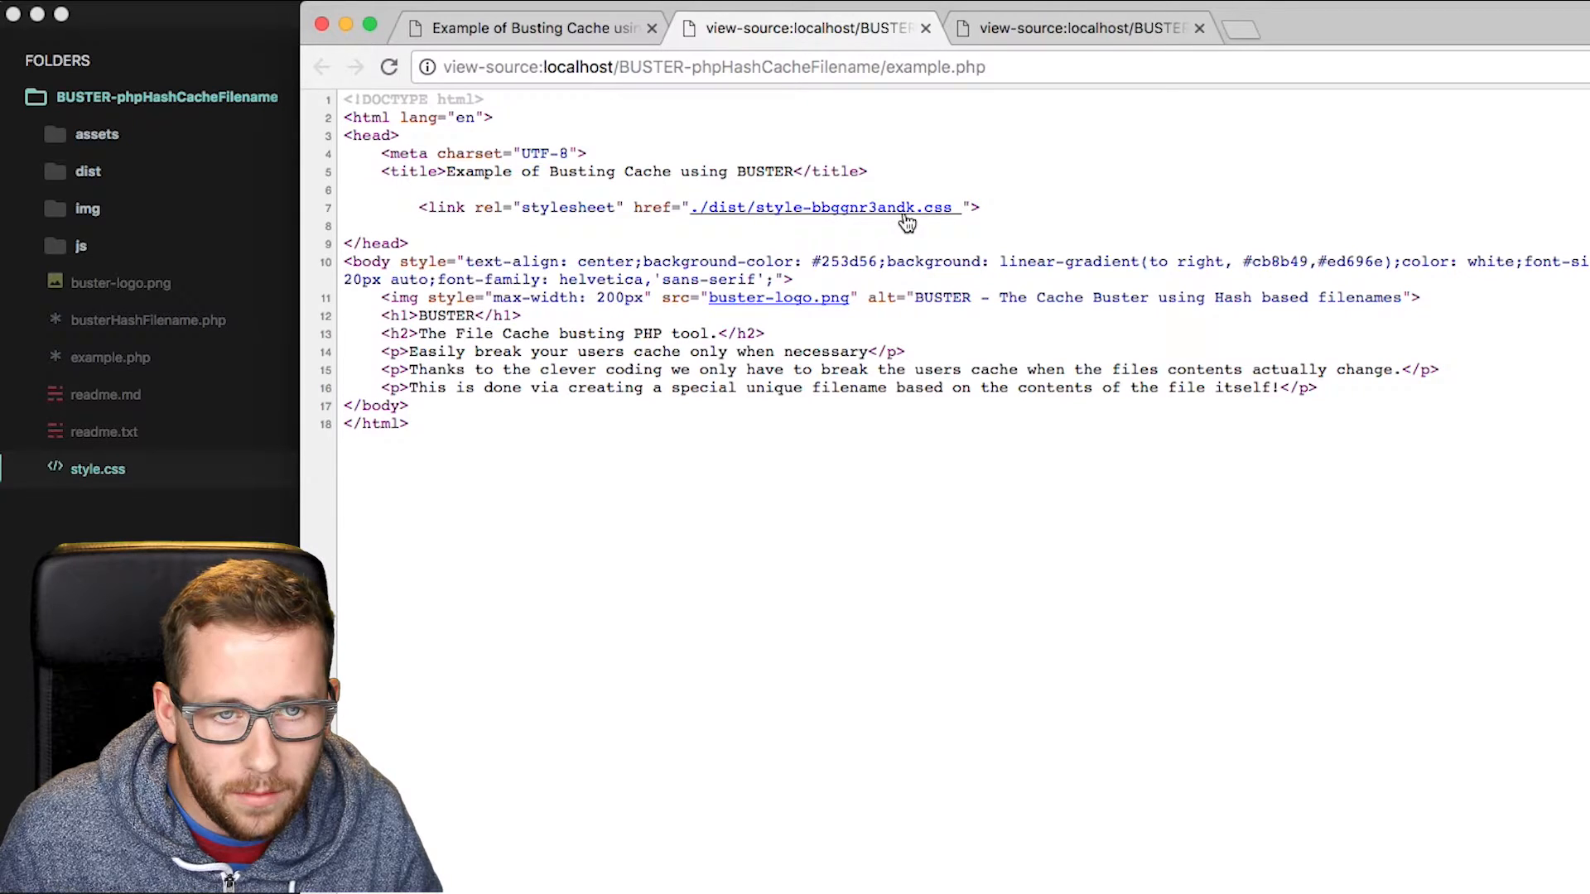
pyautogui.click(821, 207)
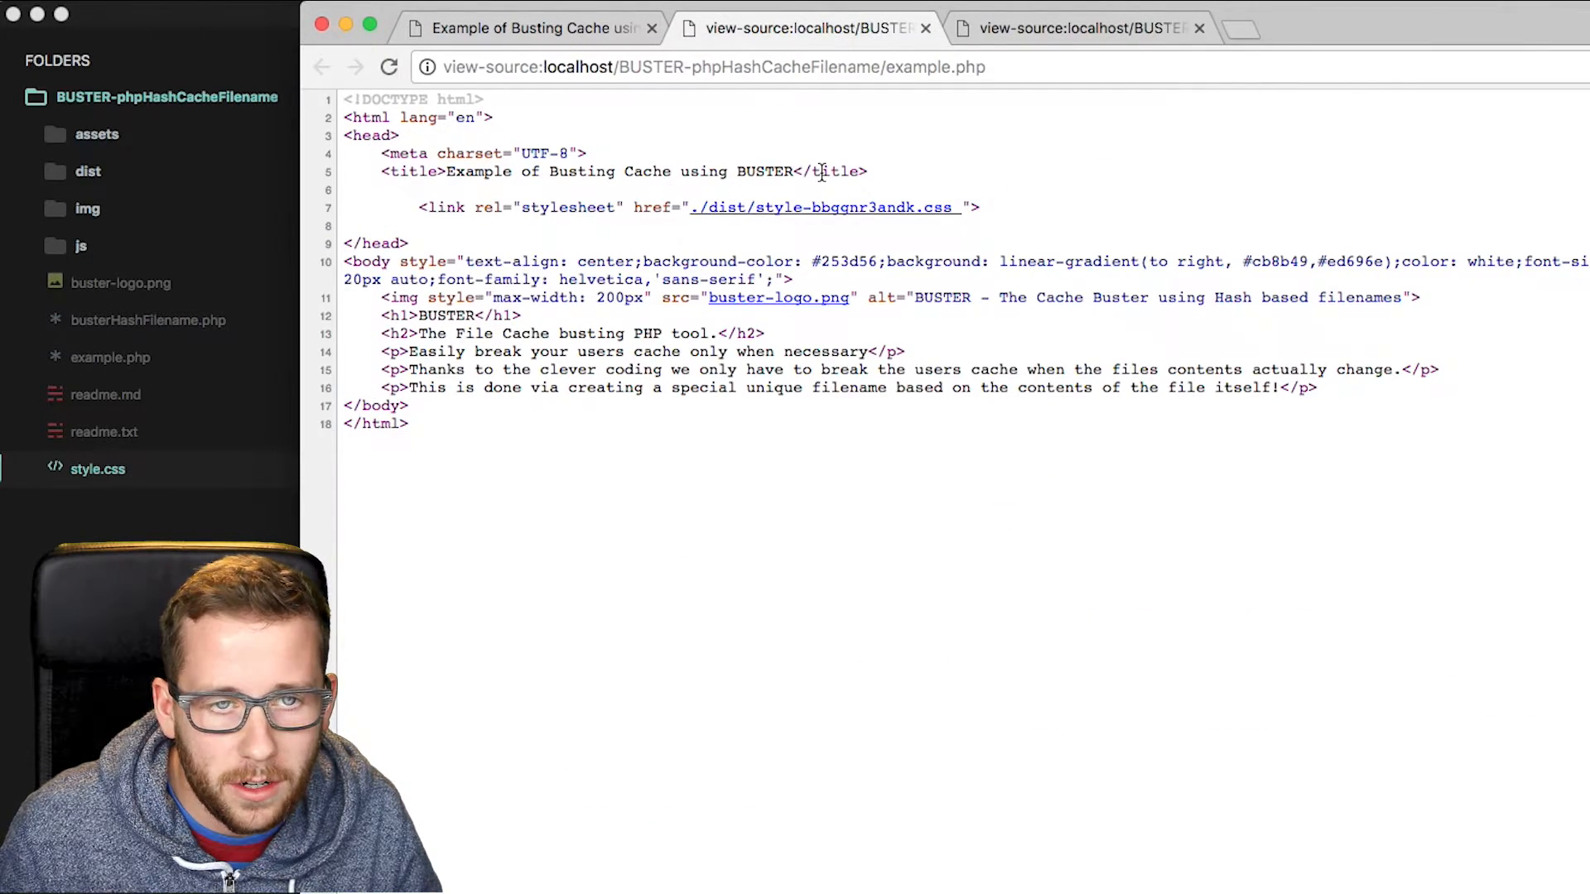
pyautogui.moveTo(919, 230)
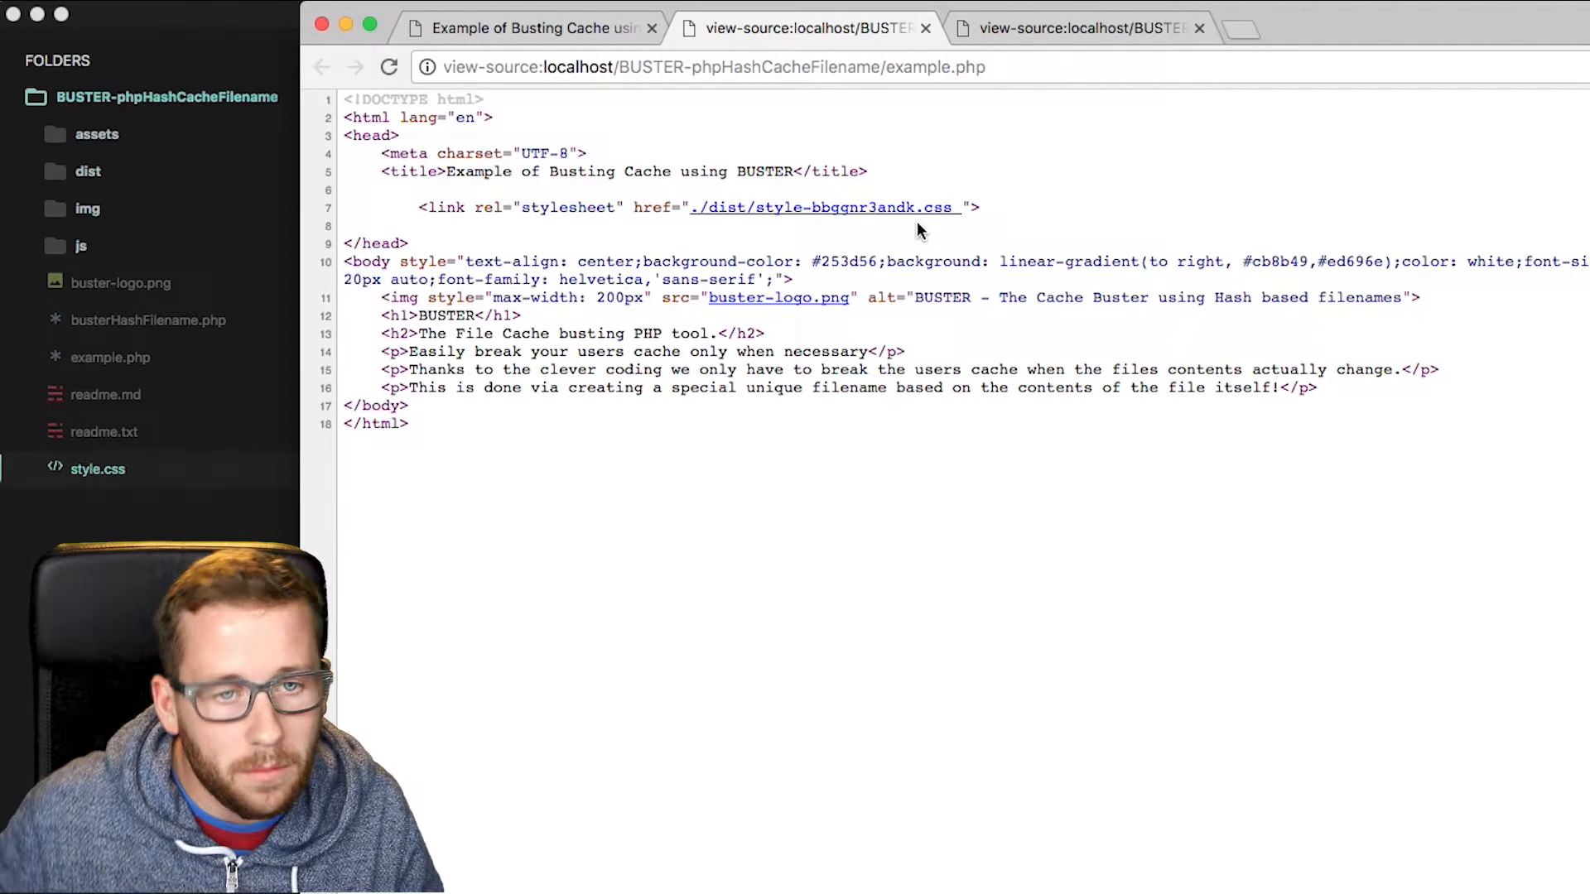
pyautogui.click(96, 469)
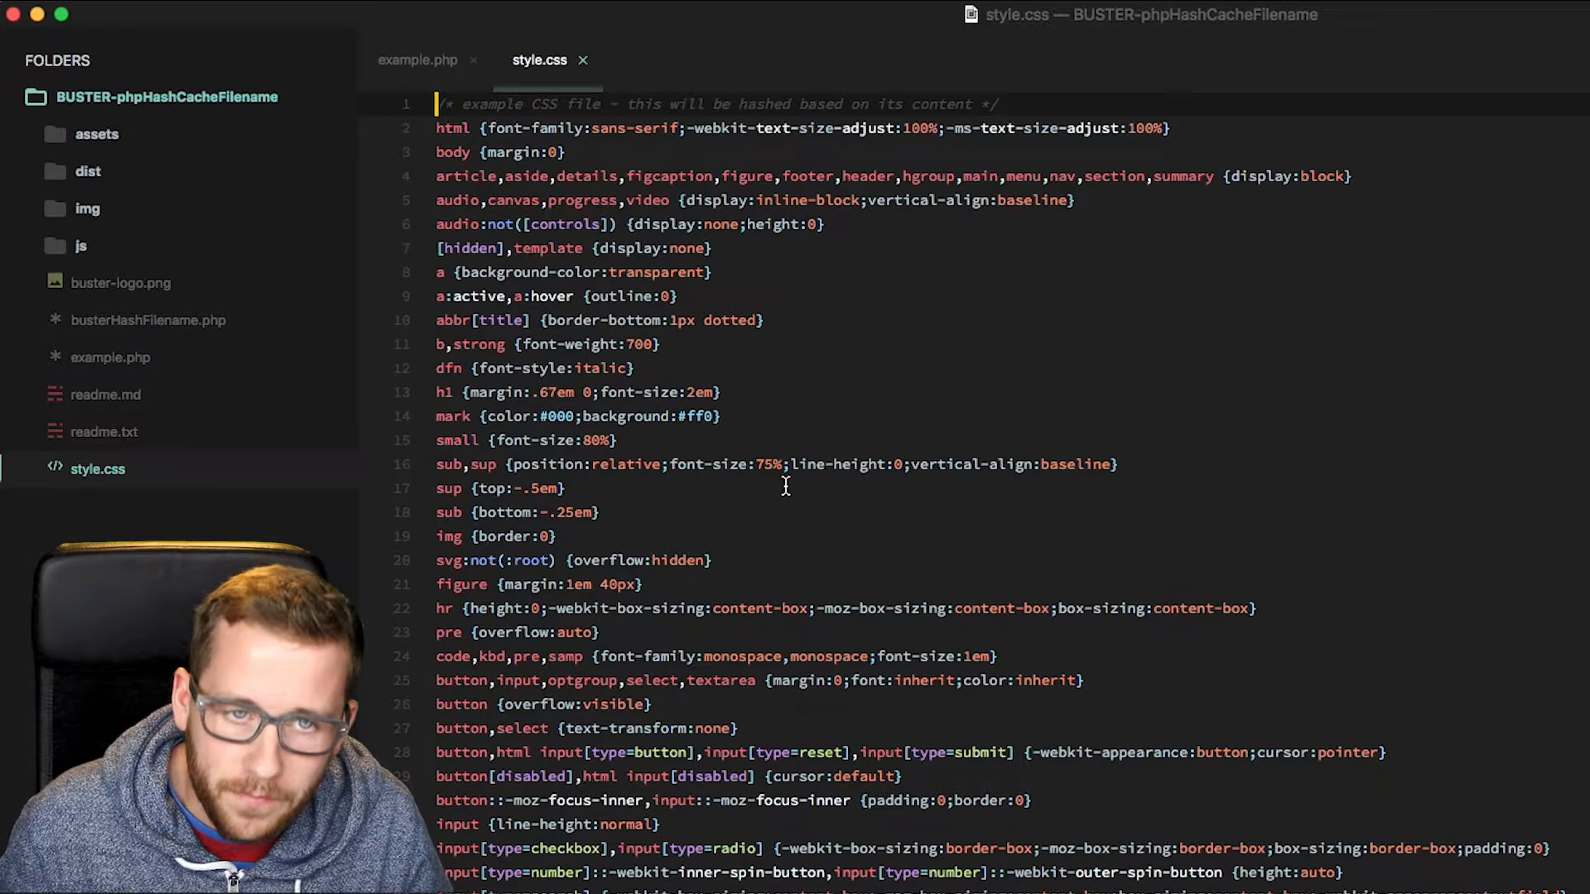
# Step: Add a second stylesheet link in example.php passing assets/plugins.css through cssHashFileName
pyautogui.click(419, 60)
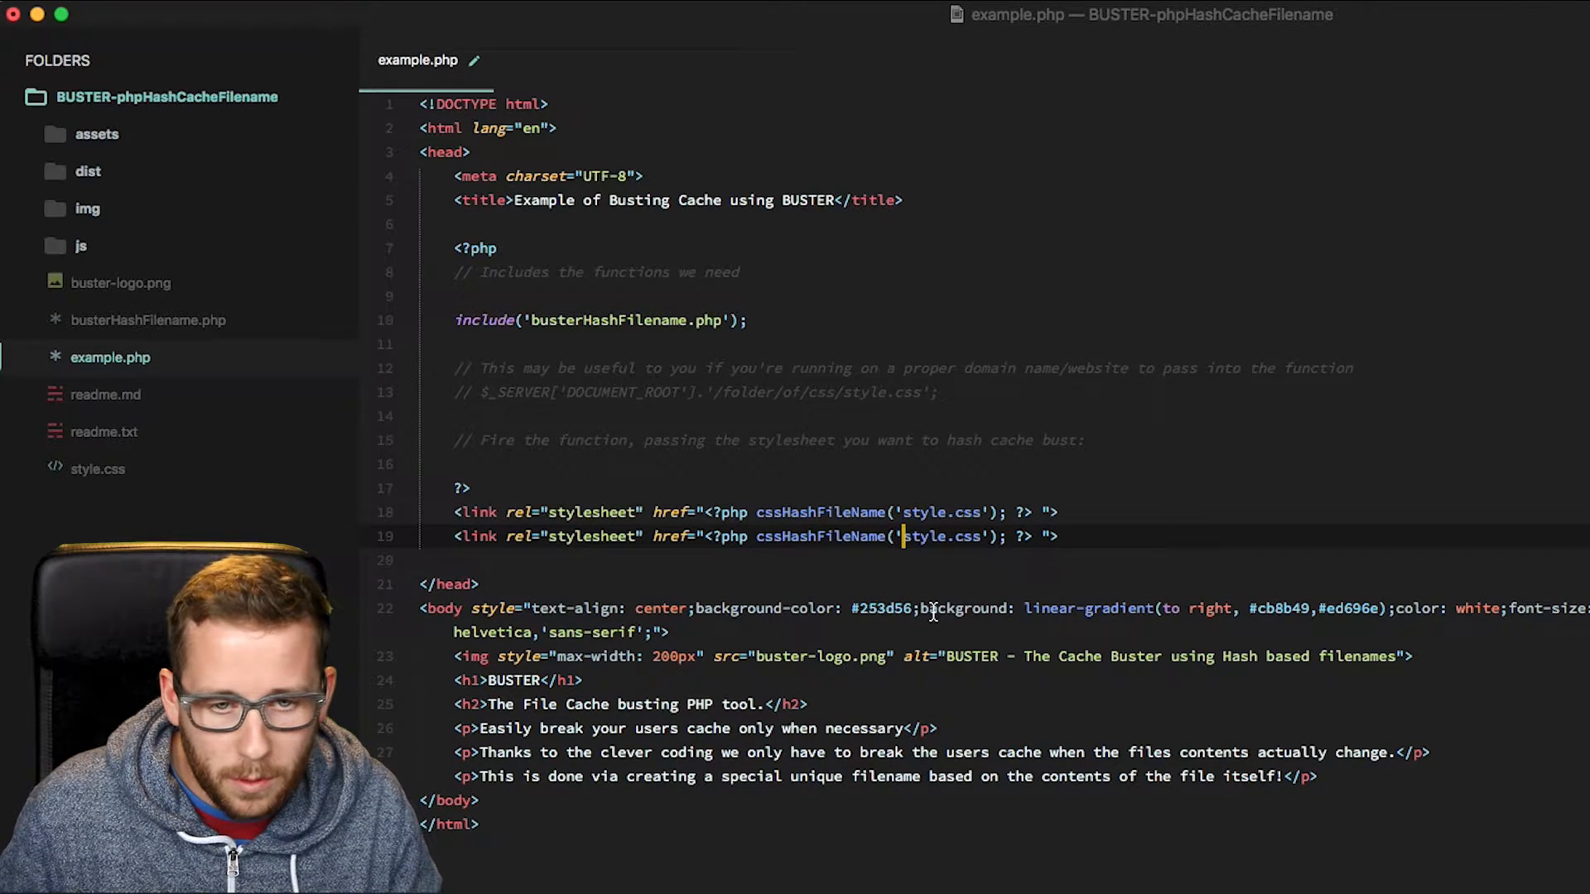
pyautogui.write('assets/plug')
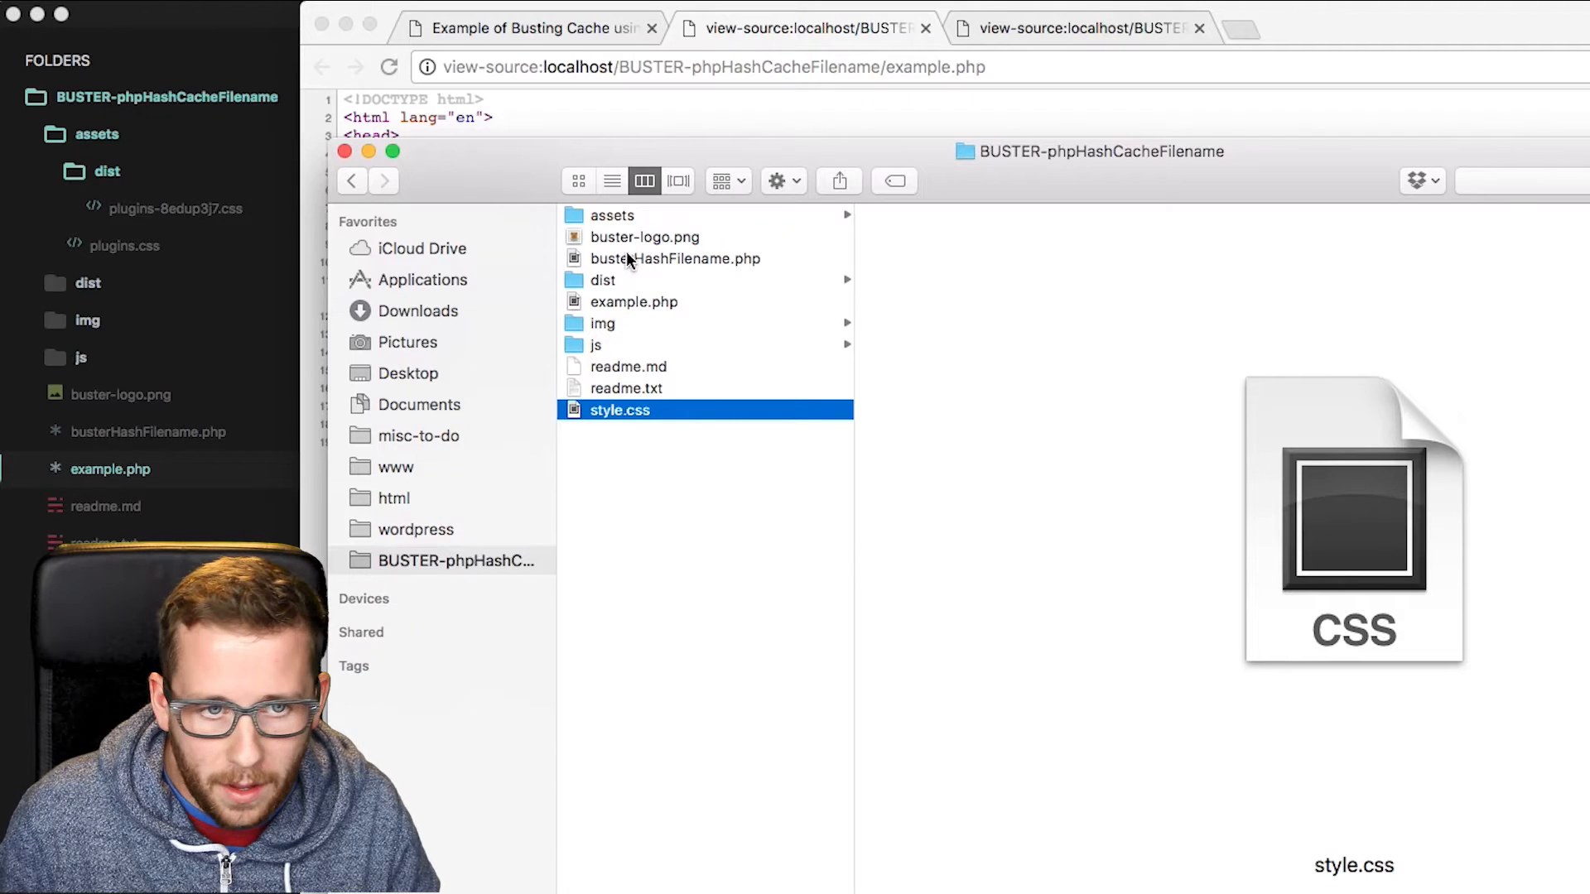
# Step: Reveal plugins-8edup3j7.css inside assets/dist in Finder, then return to the editor
pyautogui.click(613, 214)
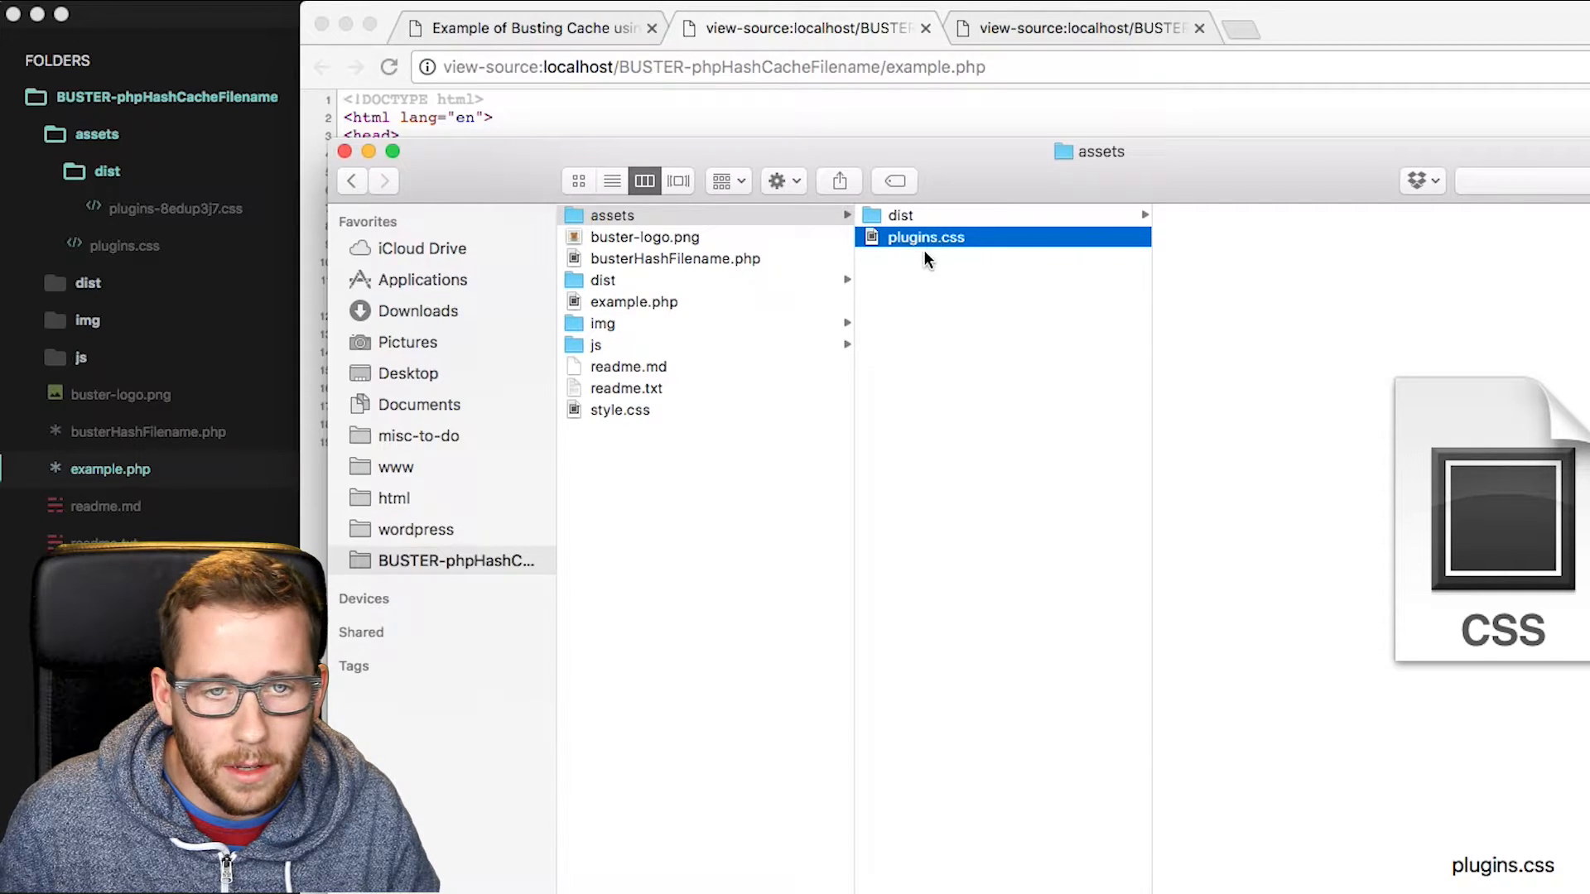
pyautogui.click(902, 214)
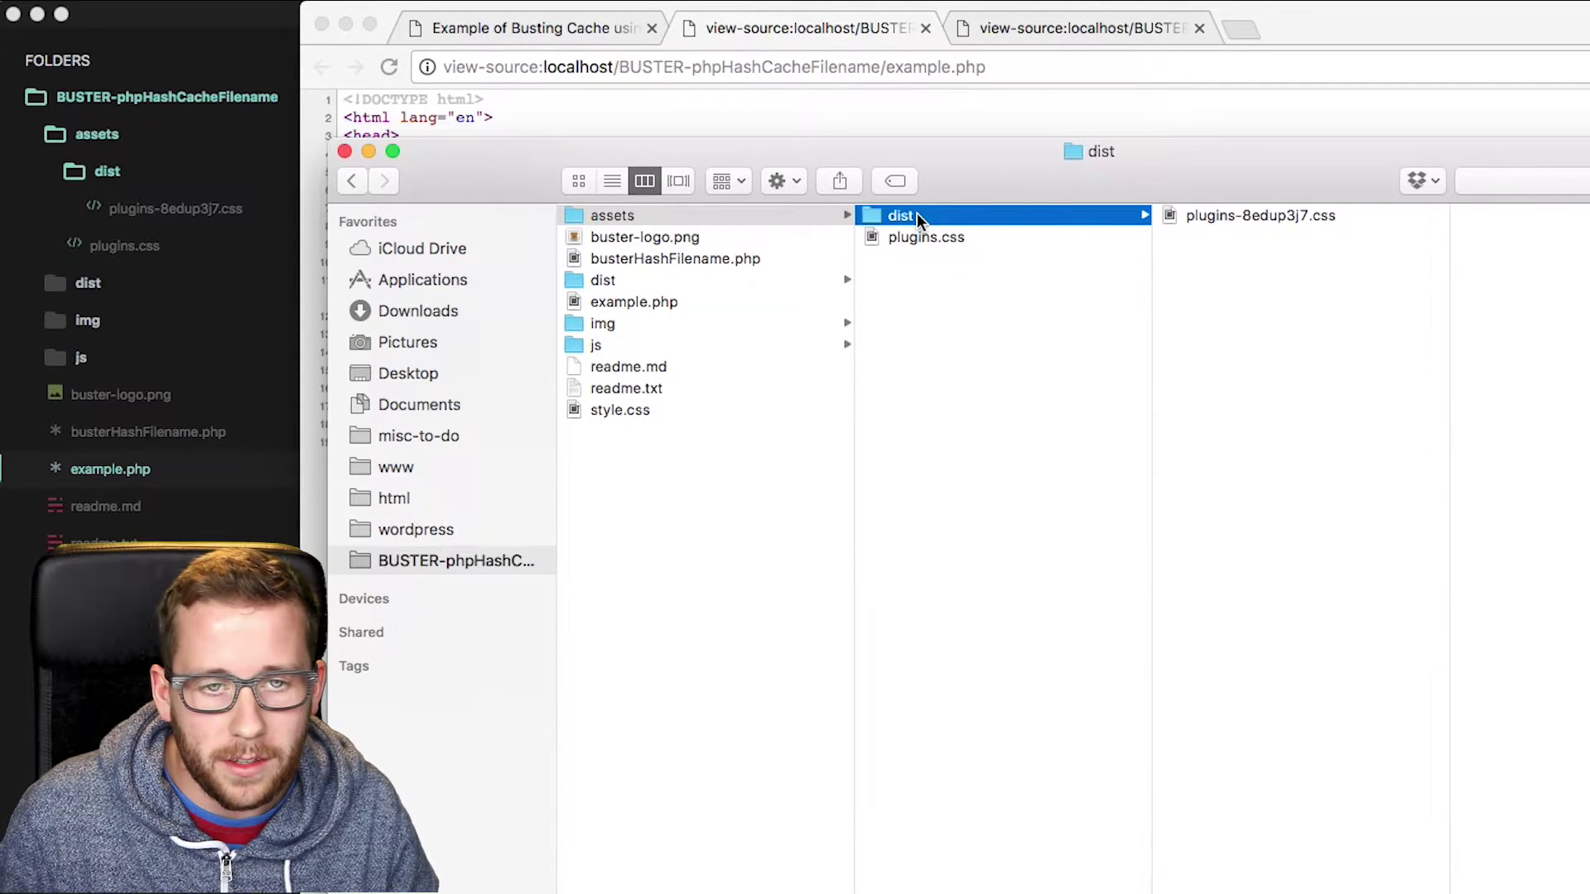
pyautogui.moveTo(1245, 211)
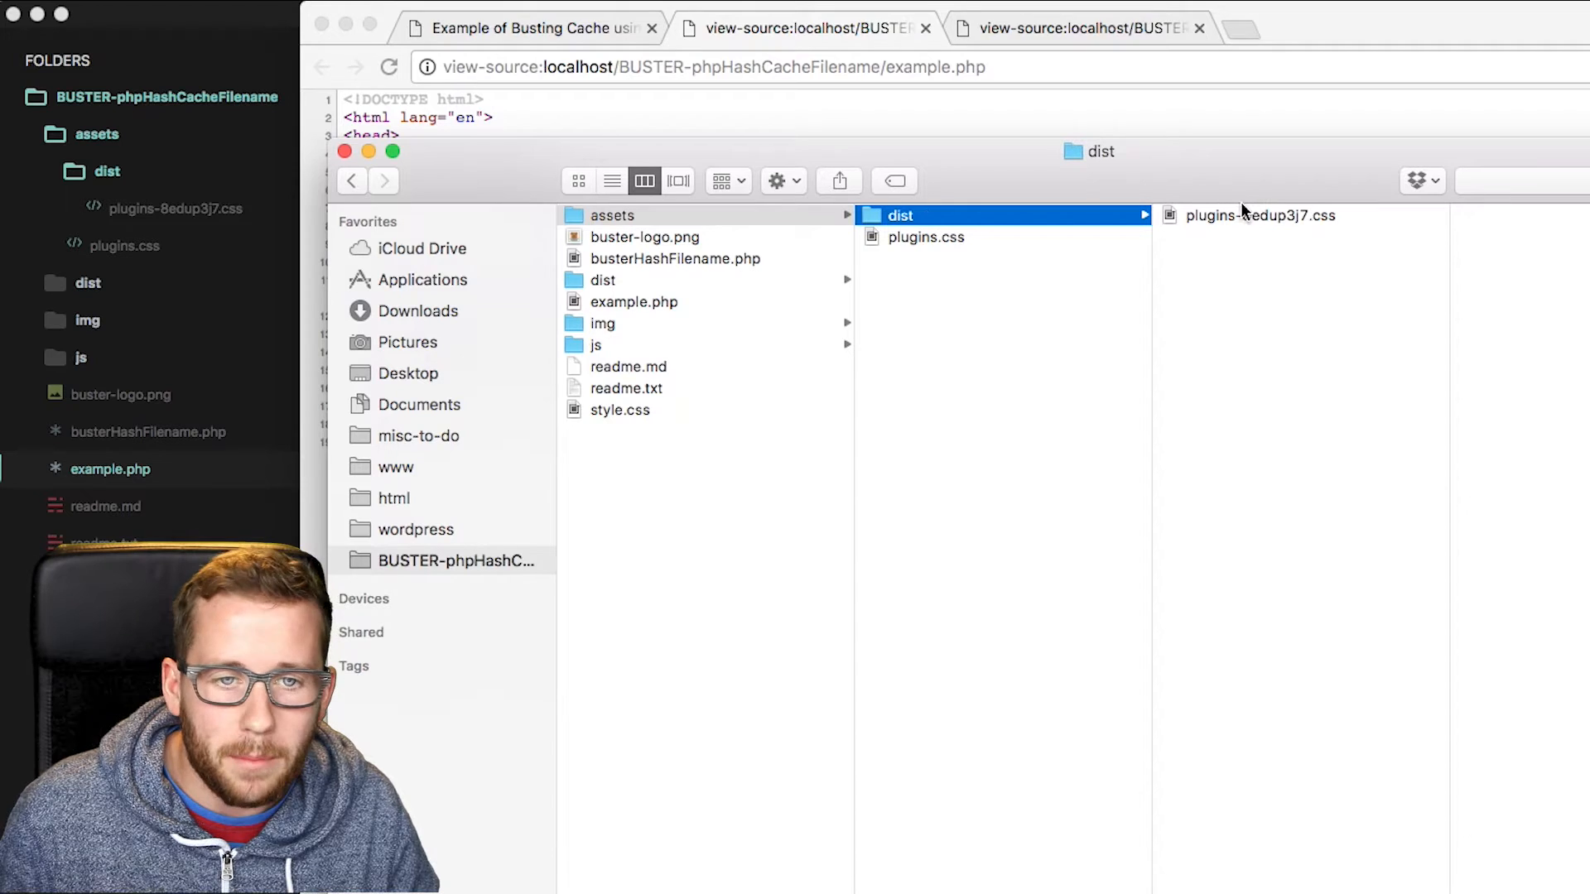
pyautogui.click(1258, 215)
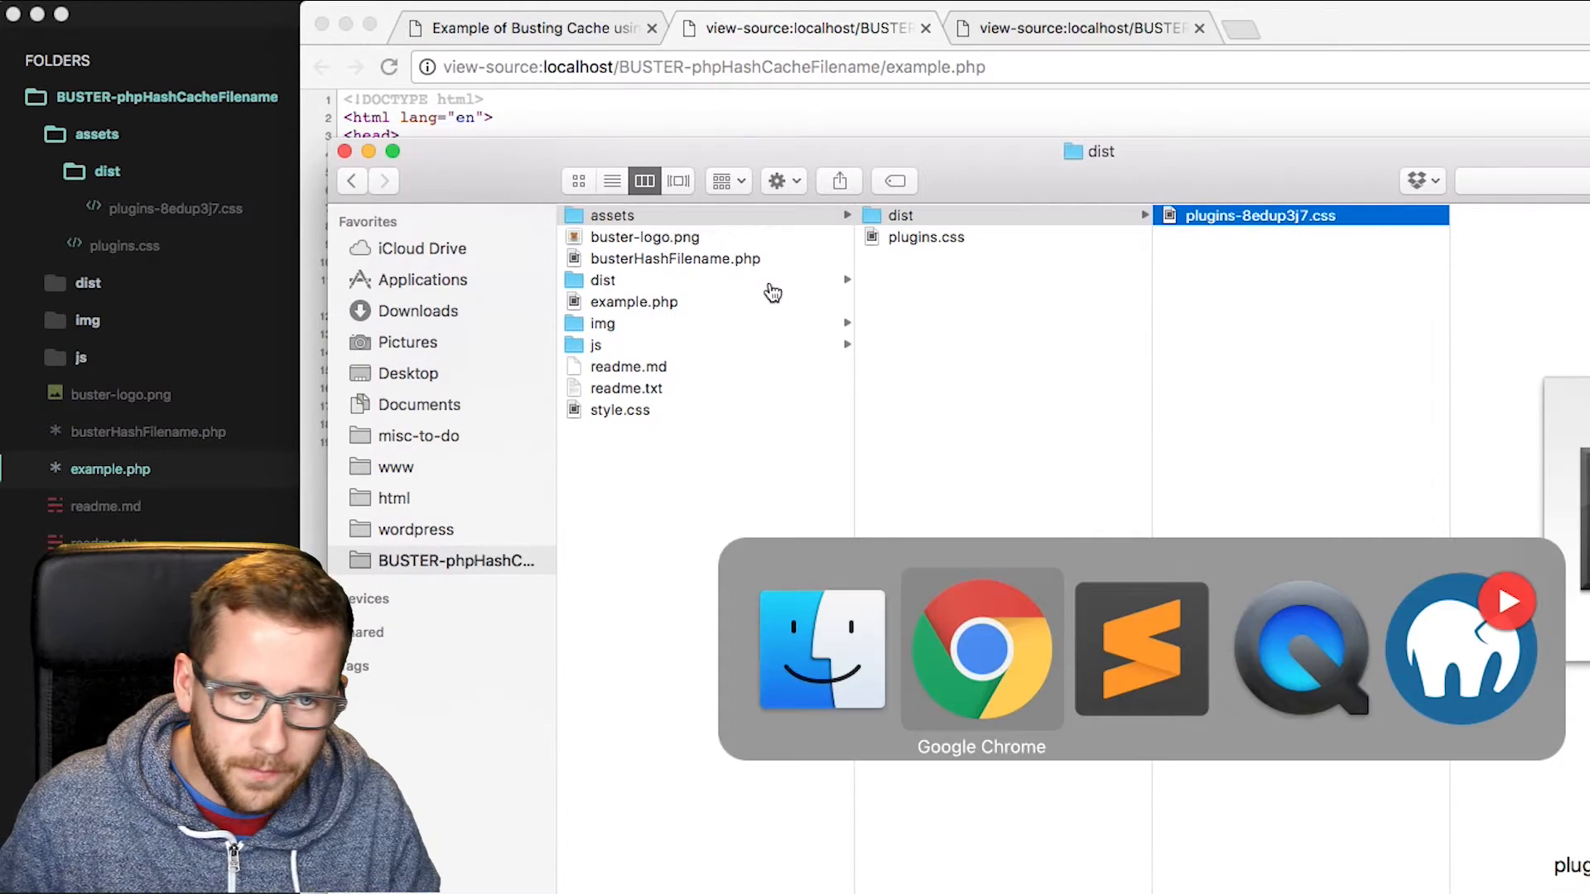
pyautogui.click(603, 324)
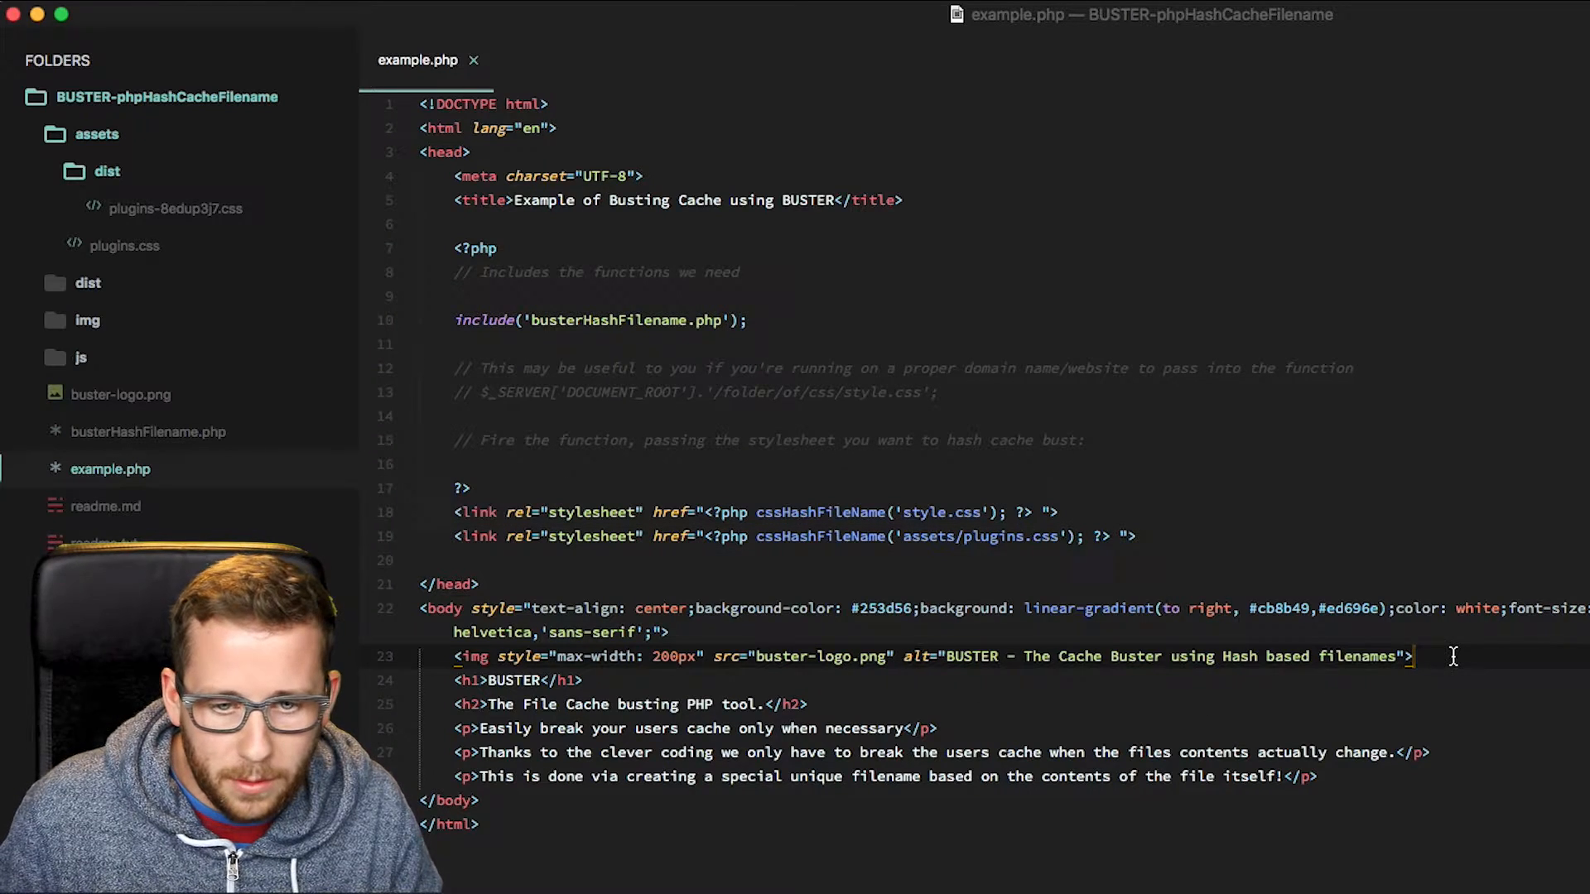
# Step: Wrap each img src in <?php cssHashFileName('img/...'); ?> and switch to the browser
pyautogui.write('img src="" alt="">')
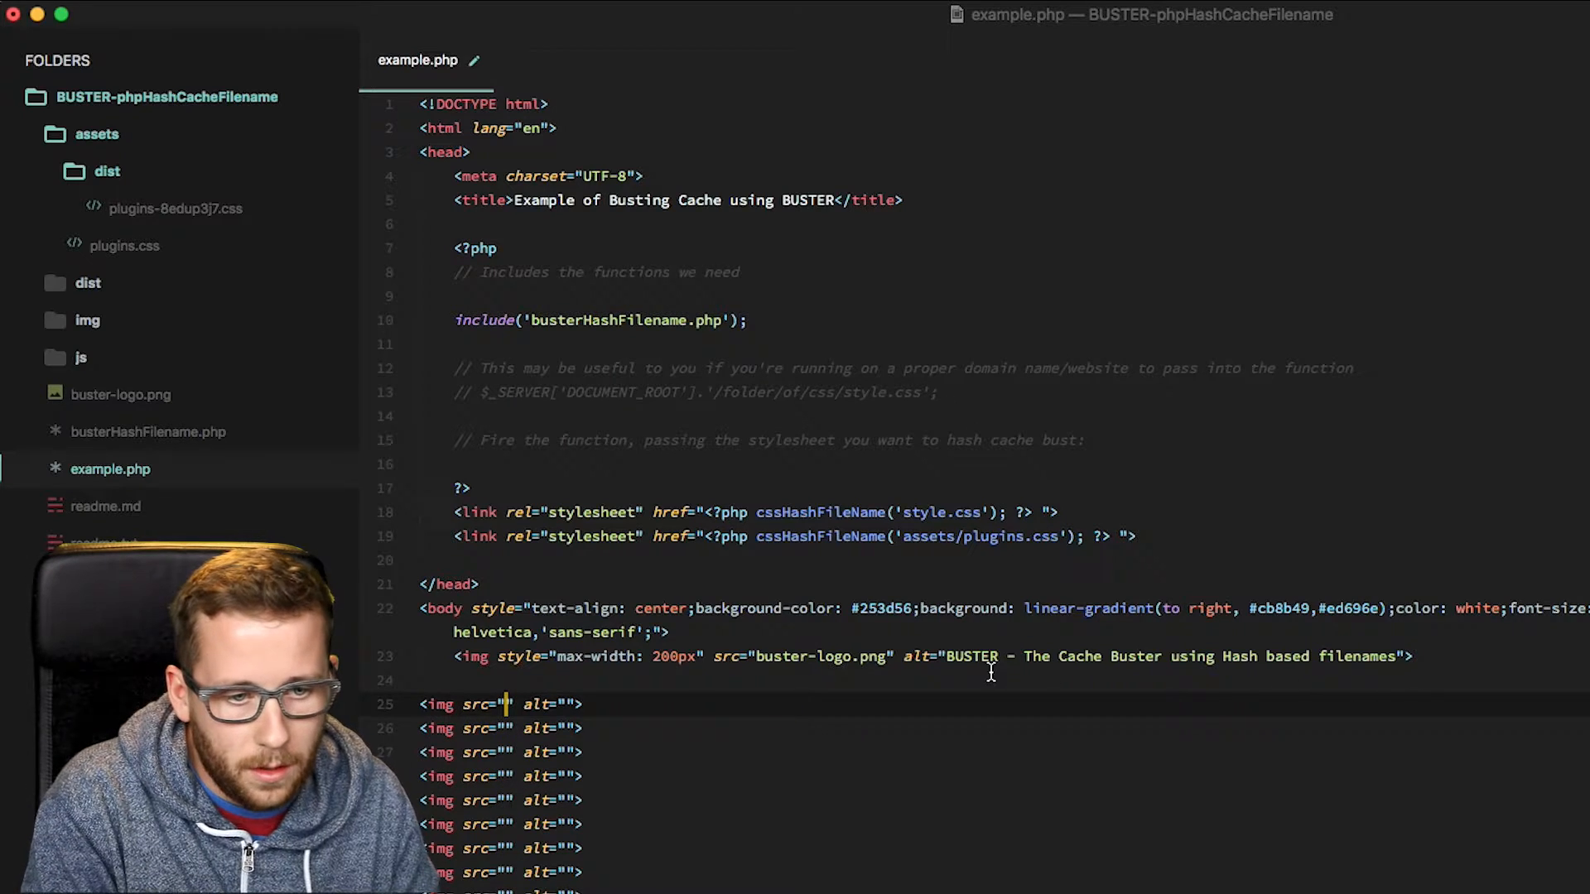
pyautogui.write('<?php  ?>')
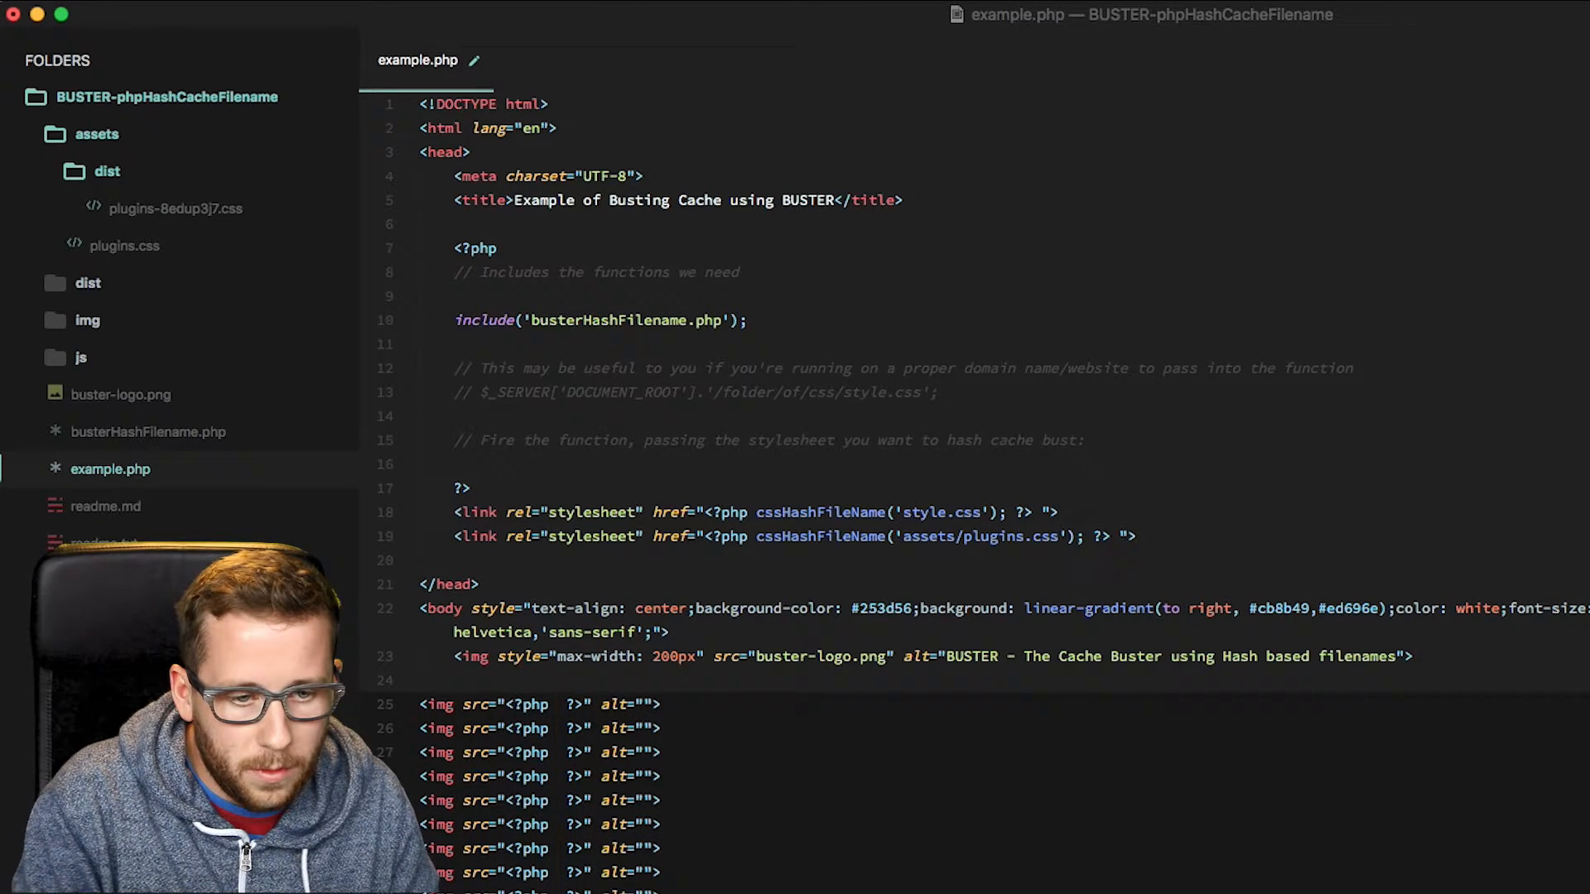
pyautogui.write("cssHashFileName('img')")
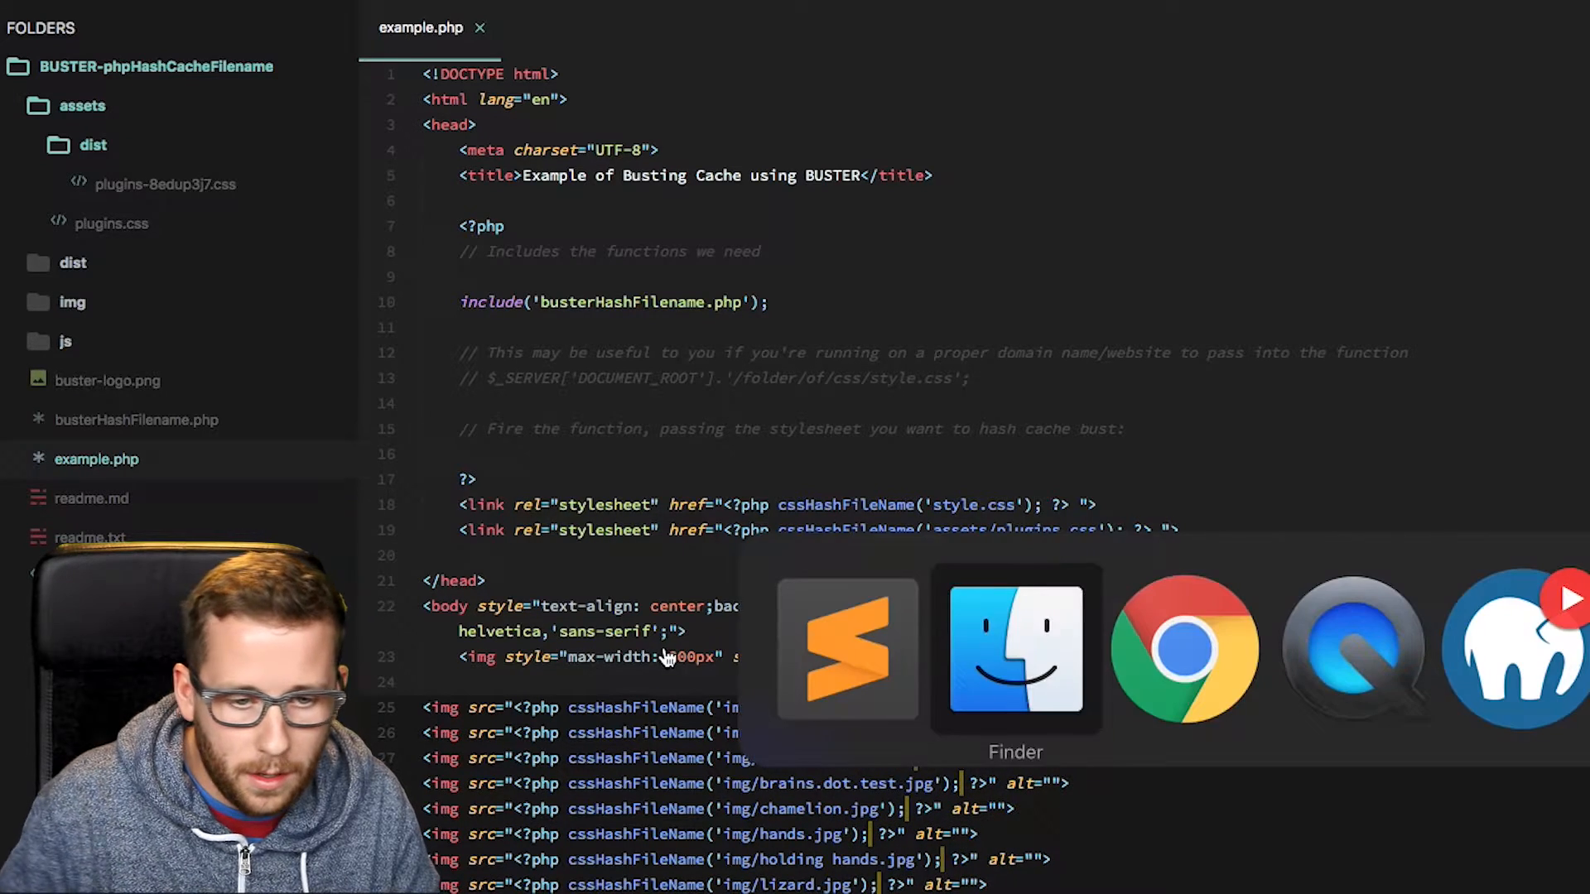
pyautogui.click(1015, 649)
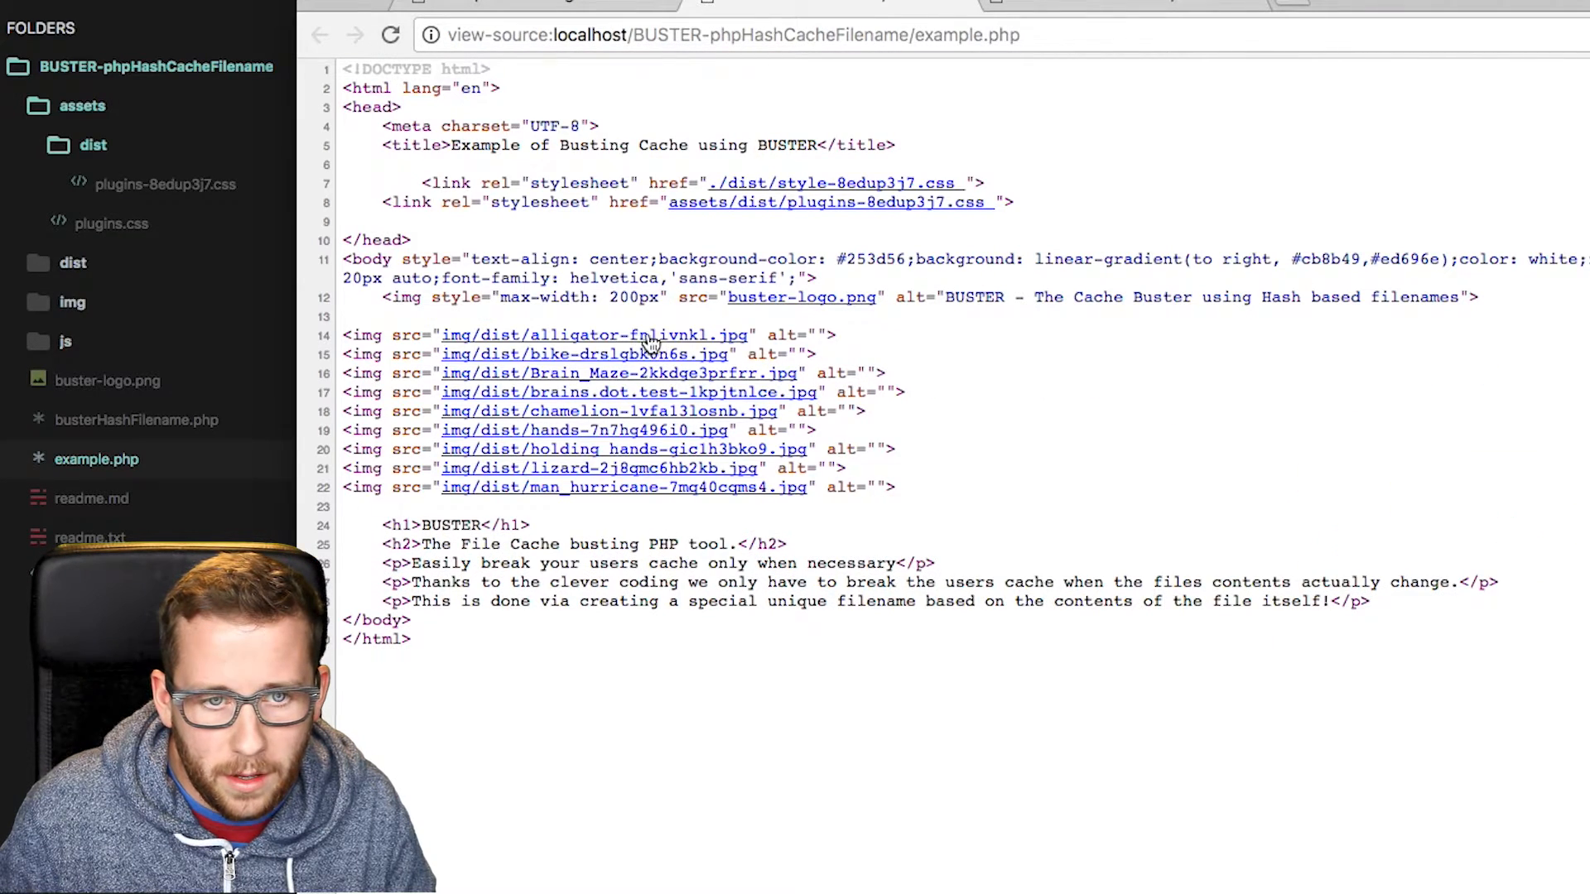
# Step: Check the hashed image copies in img/dist via Finder and return to example.php
pyautogui.press('Cmd+Tab')
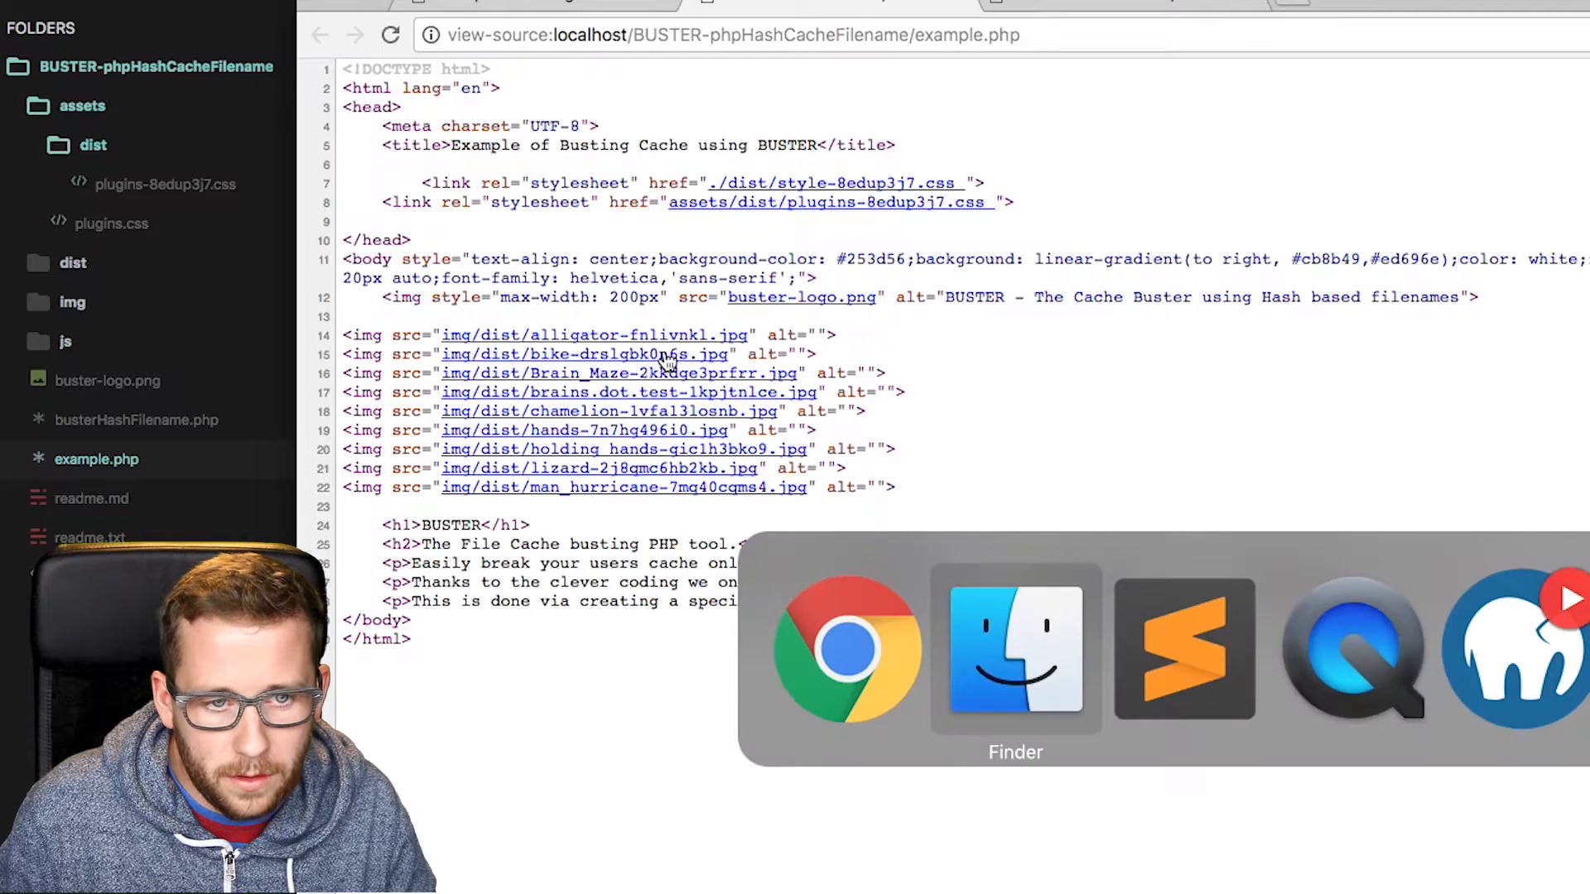
pyautogui.click(1013, 649)
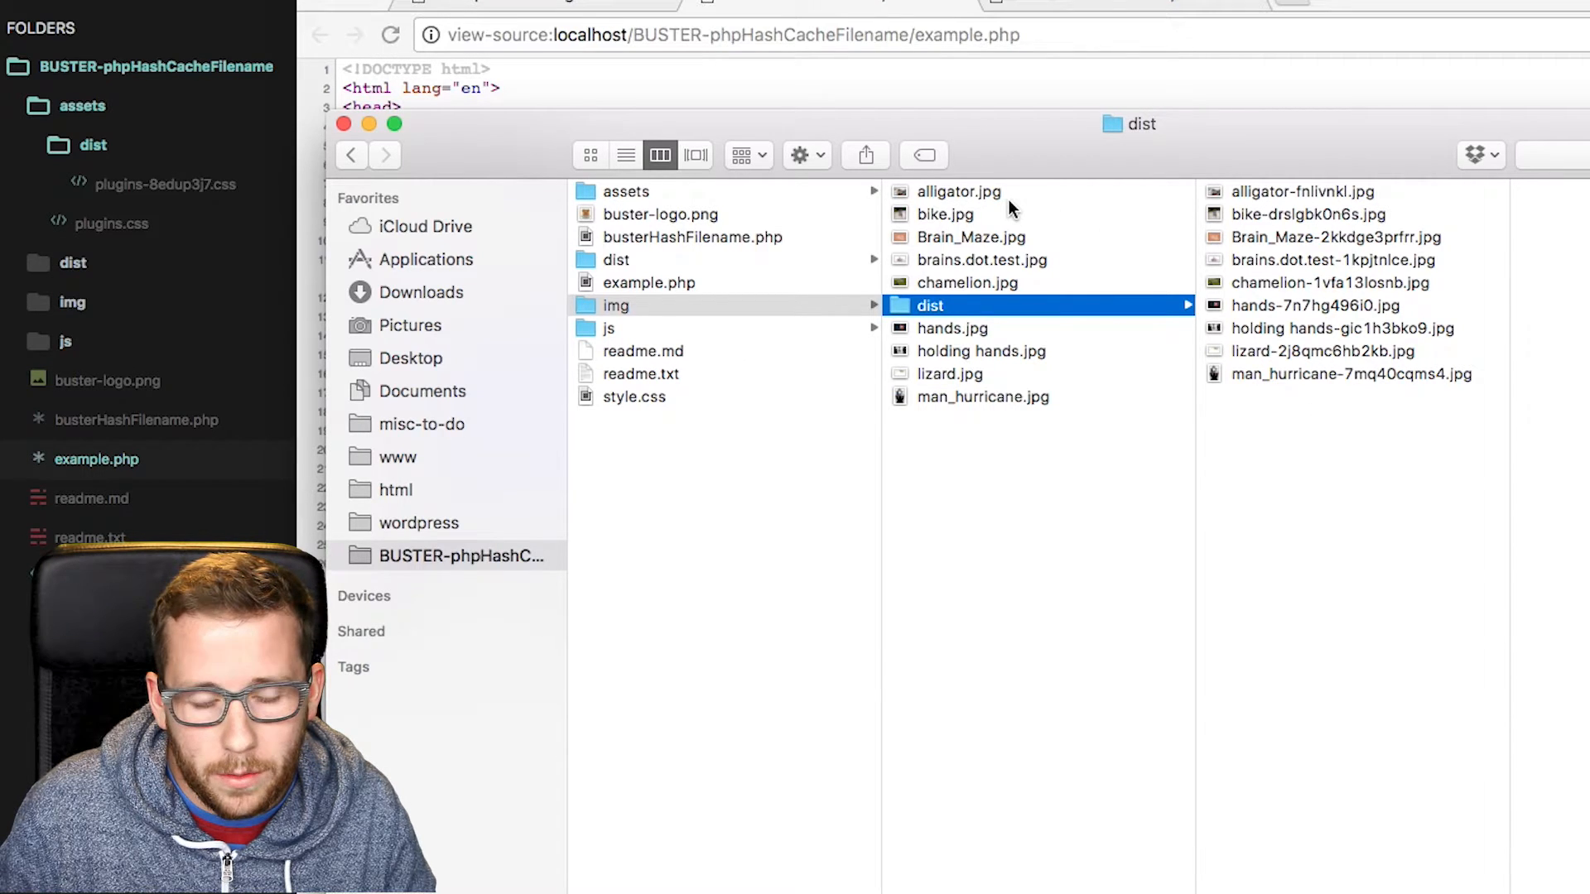
pyautogui.click(609, 328)
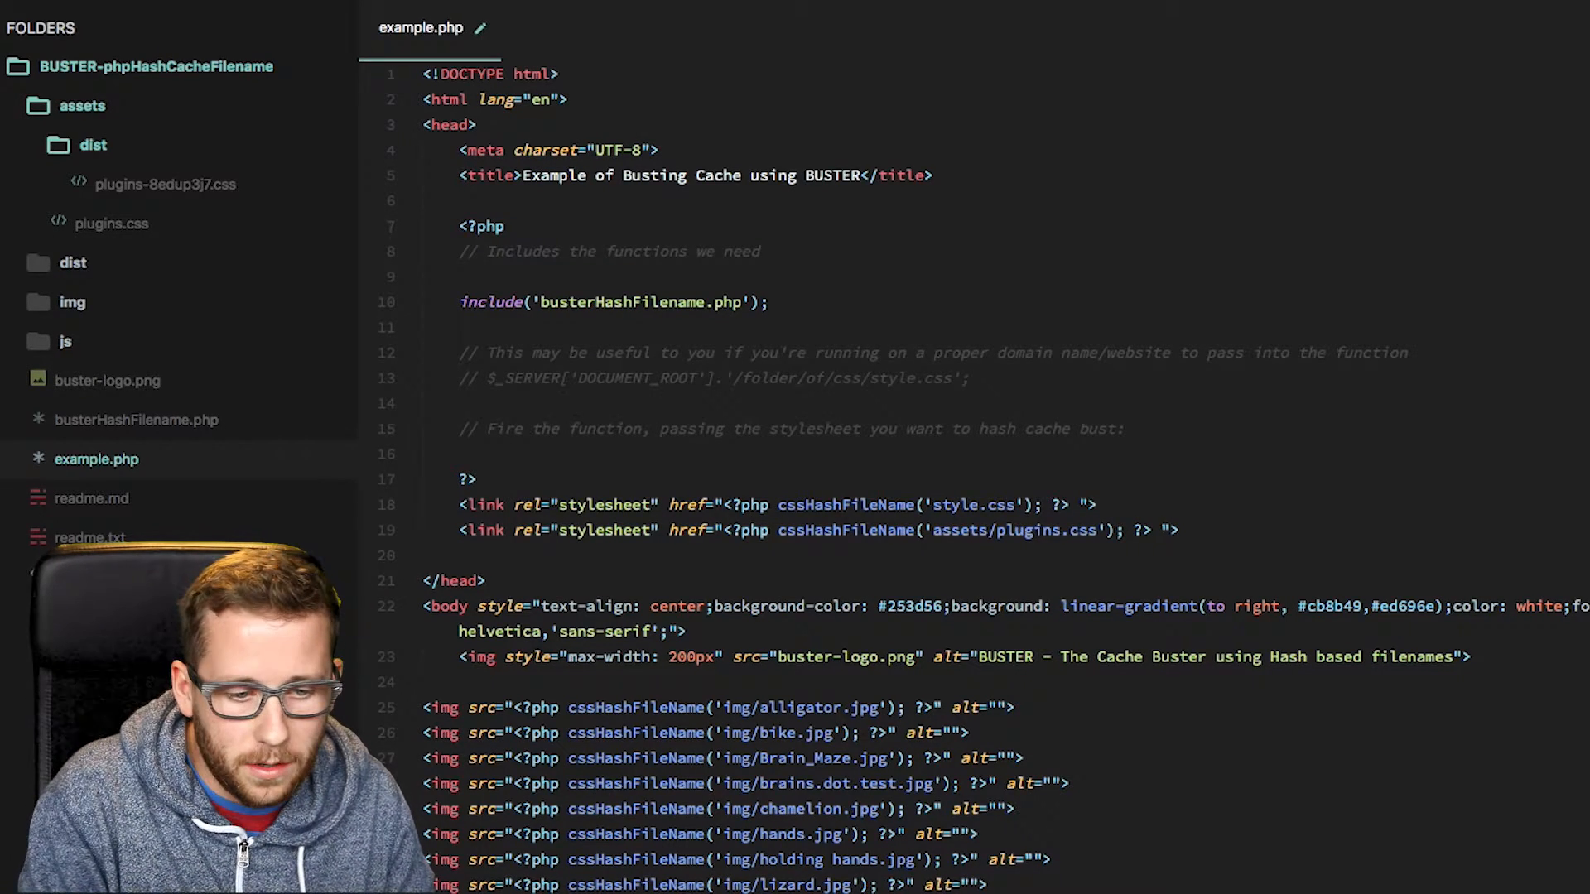
# Step: Write script tags whose src calls cssHashFileName('js/...') for each JS file
pyautogui.scroll(-3)
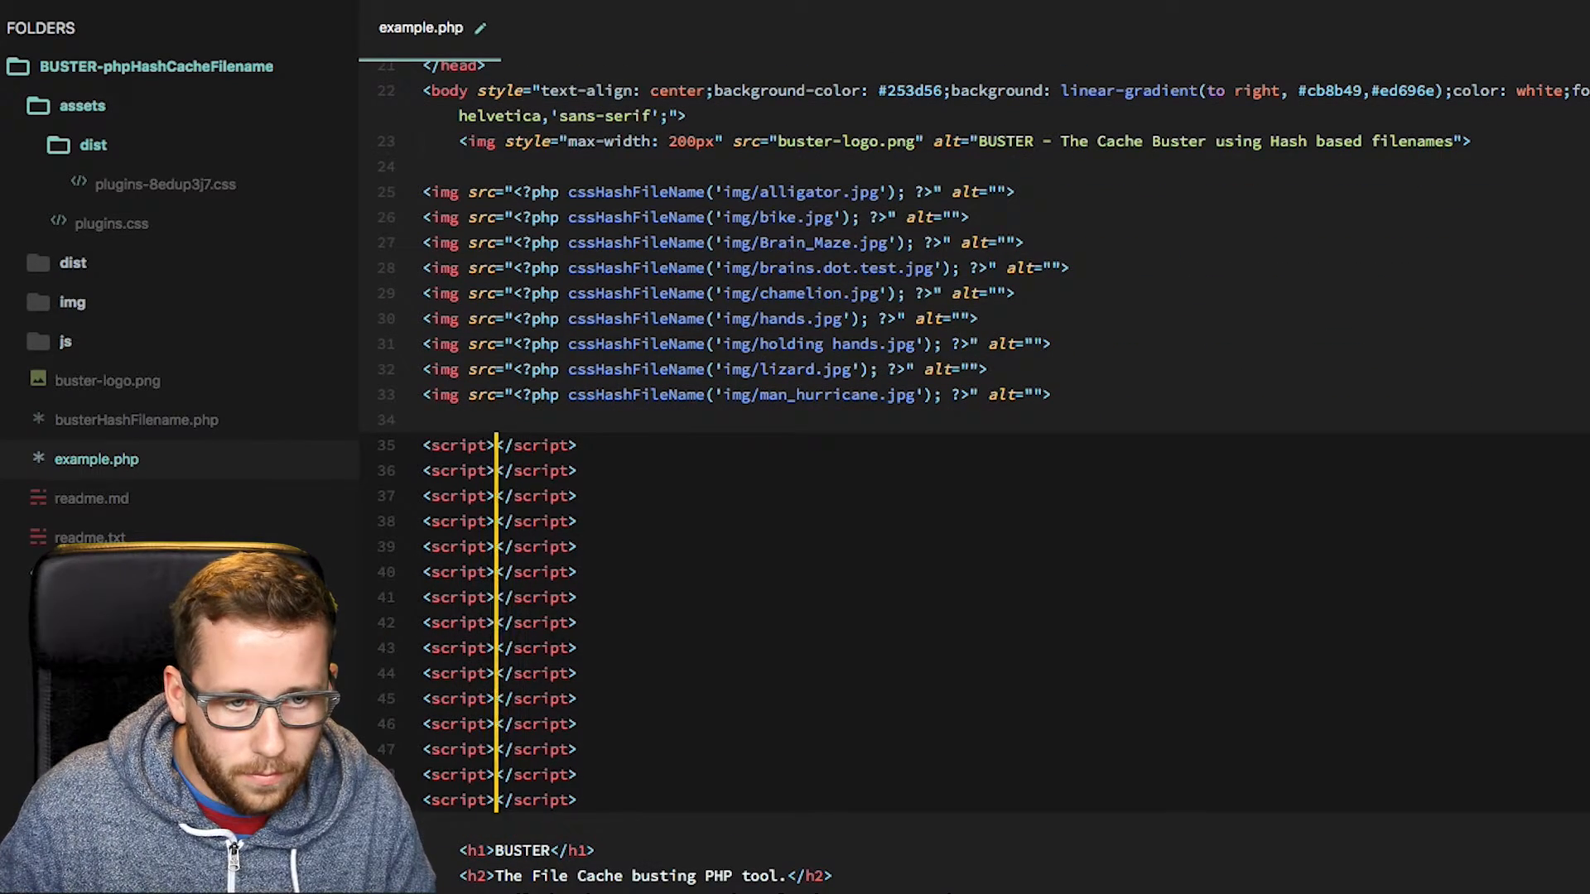
pyautogui.write('src="')
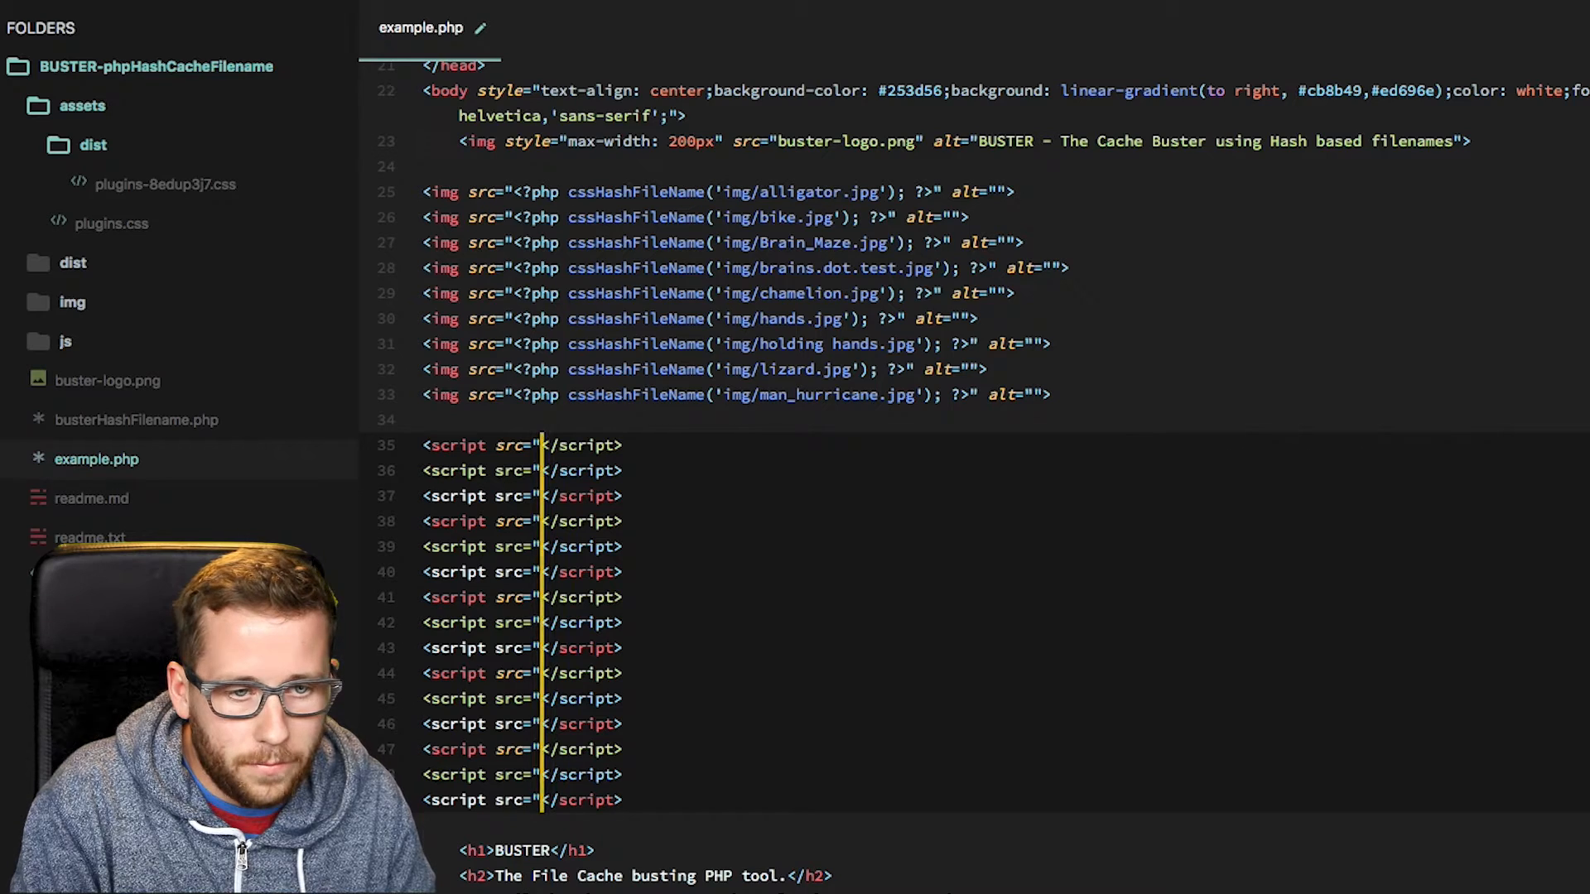
pyautogui.write('<?php cs ?><')
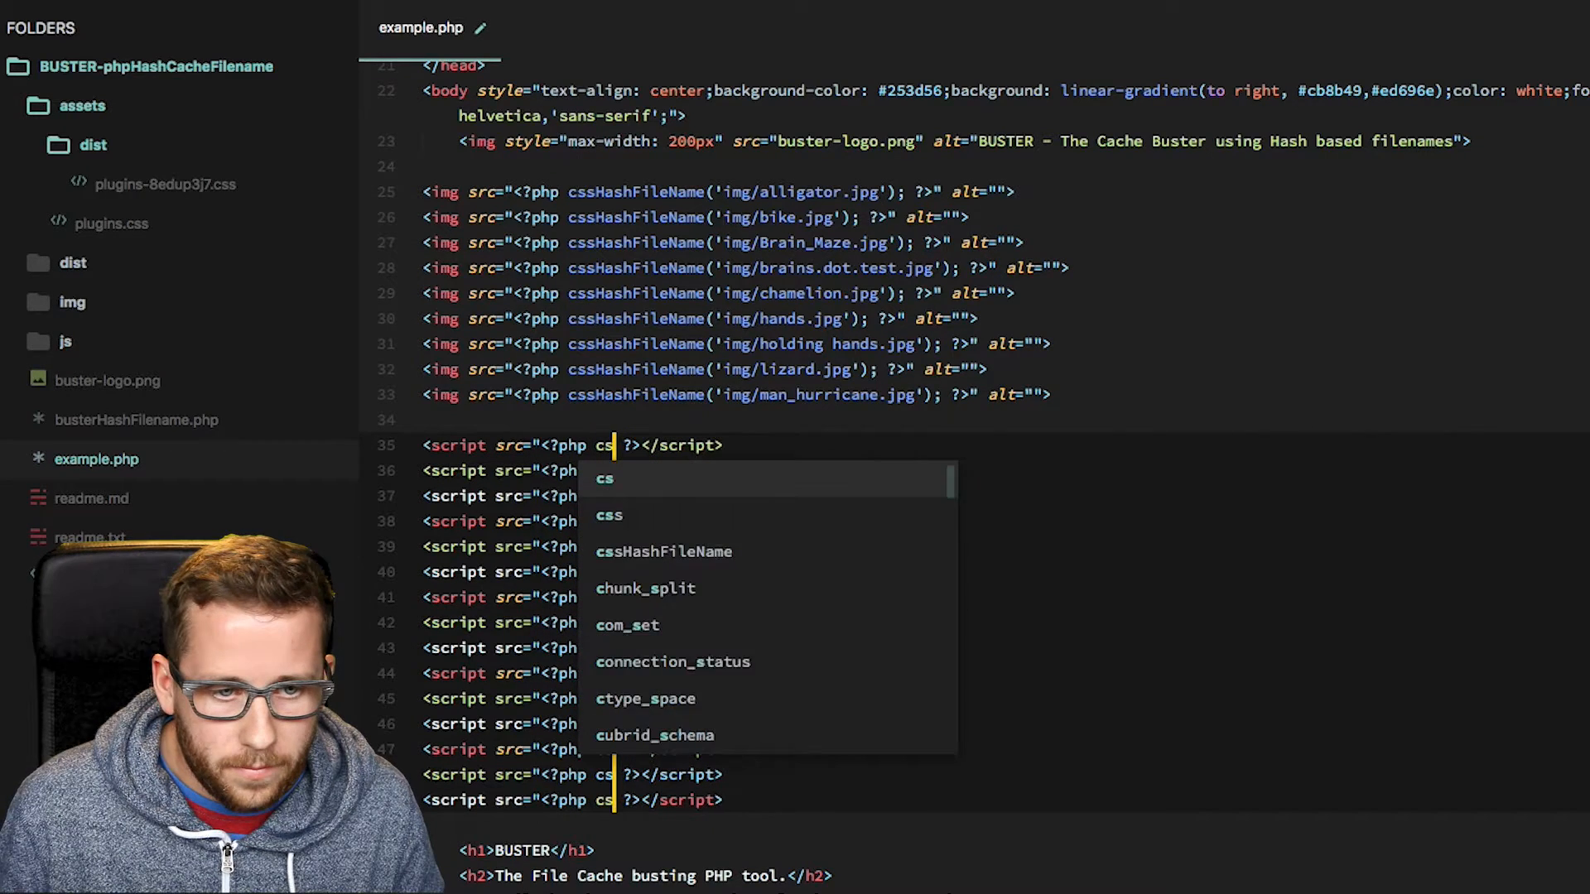
pyautogui.write("sHashFileName('")
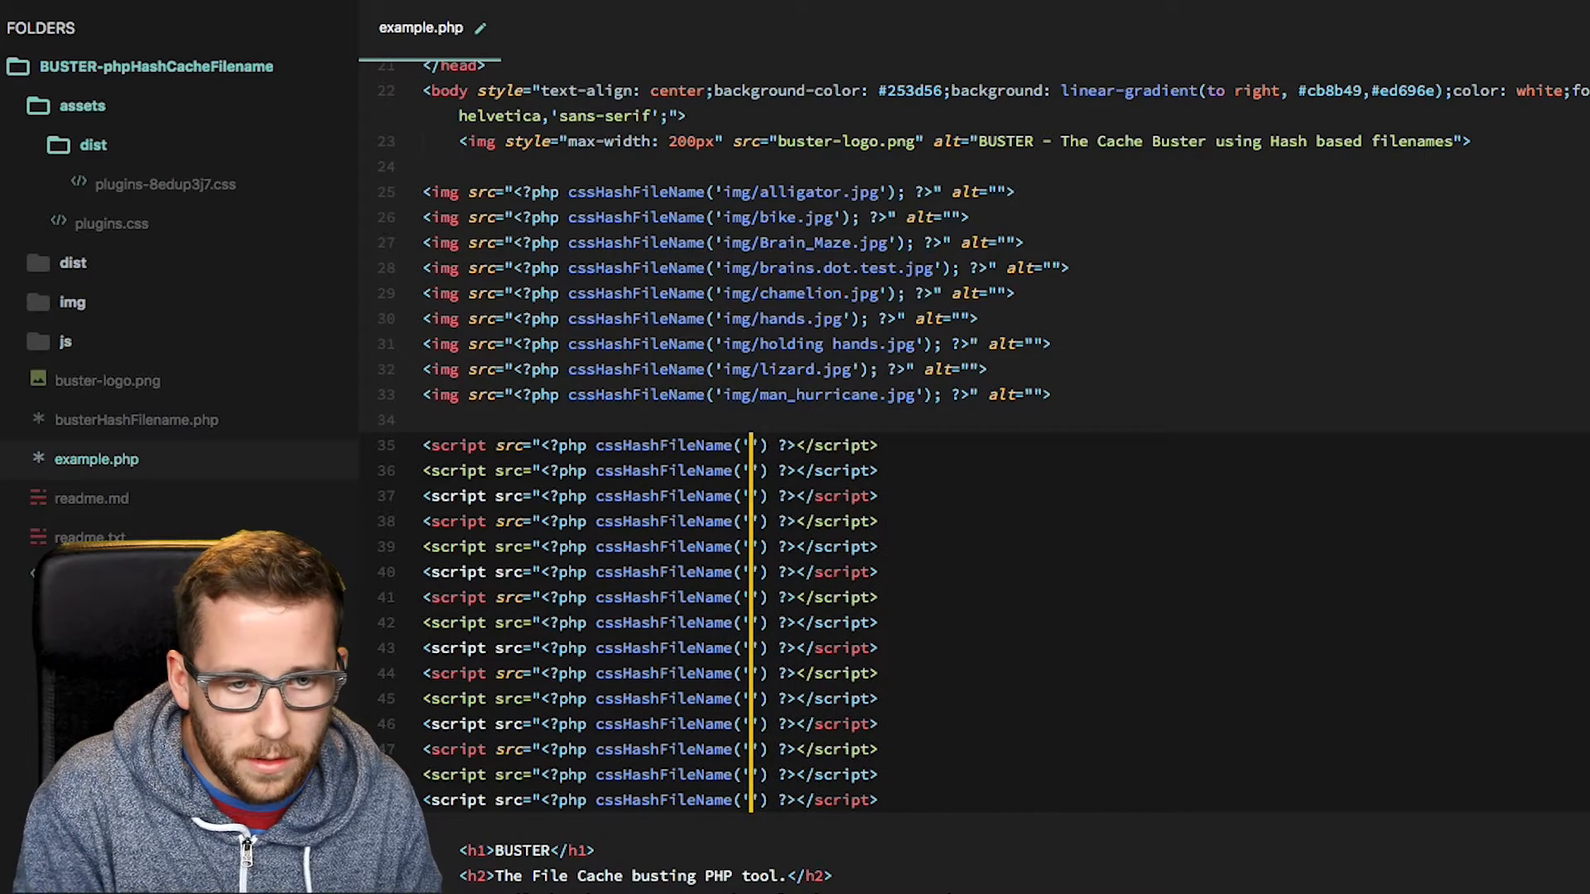
pyautogui.write('js/')
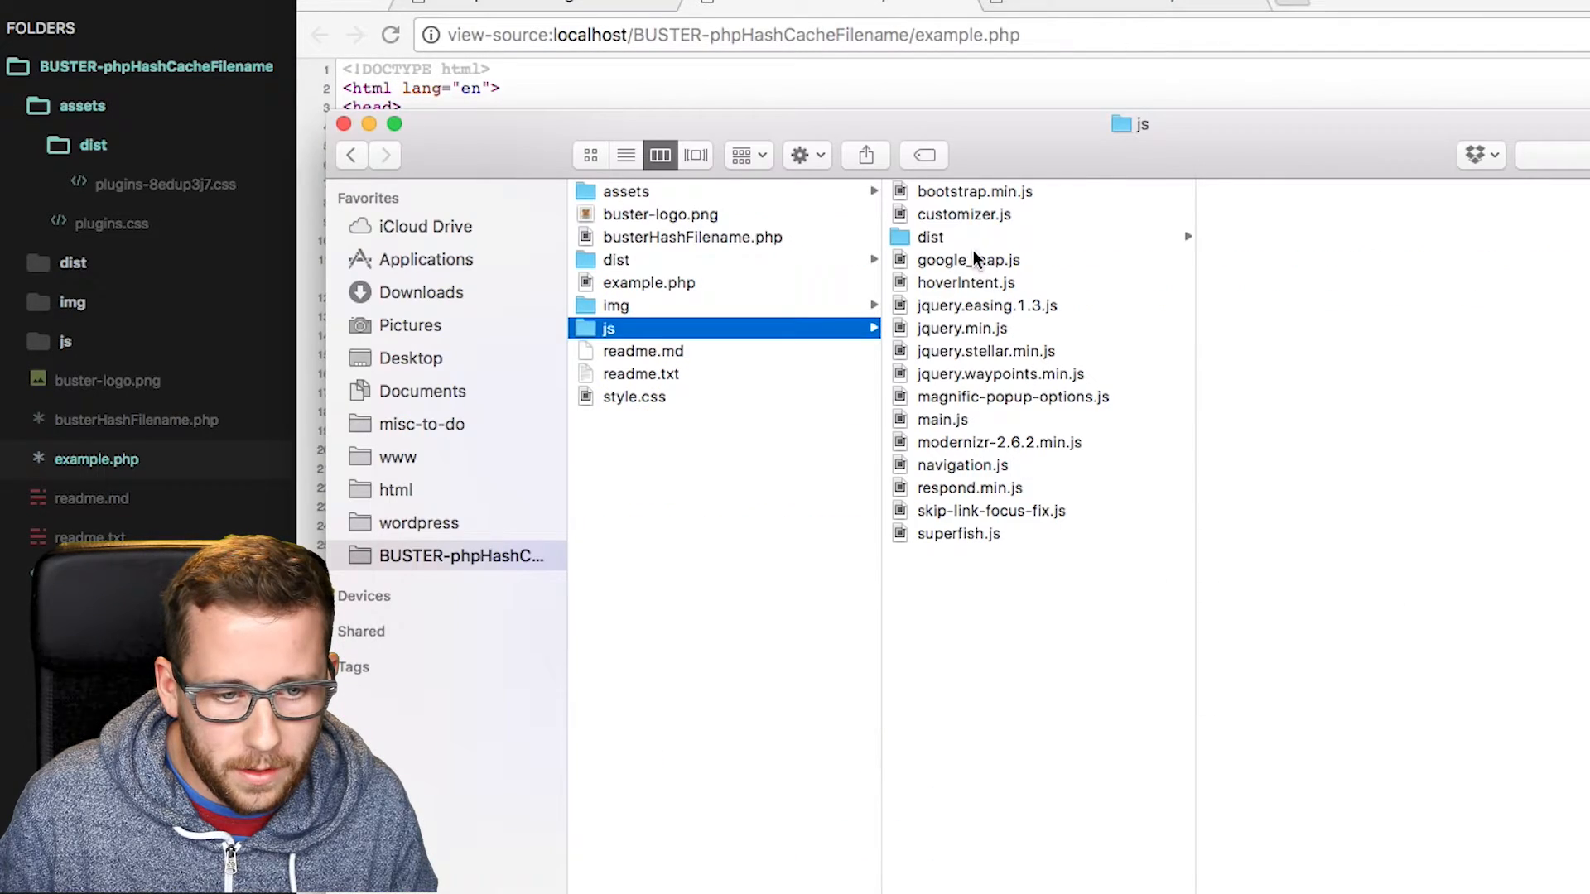
# Step: Reload the page source to see hashed js/dist paths, edit bootstrap.min.js to change its hash, return to example.php
pyautogui.click(929, 237)
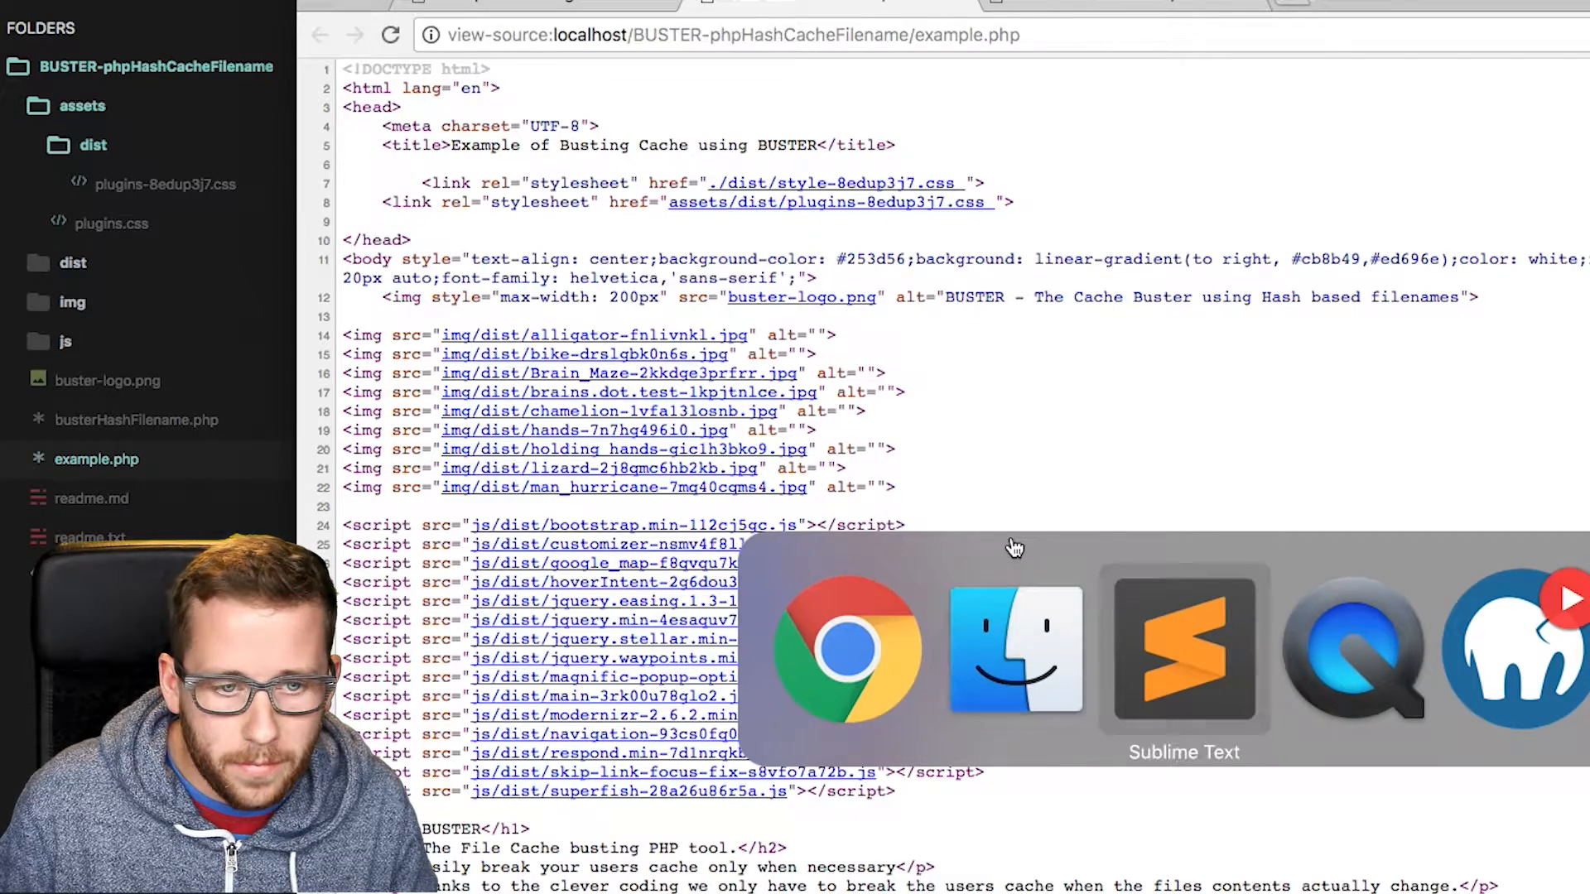
pyautogui.click(1183, 652)
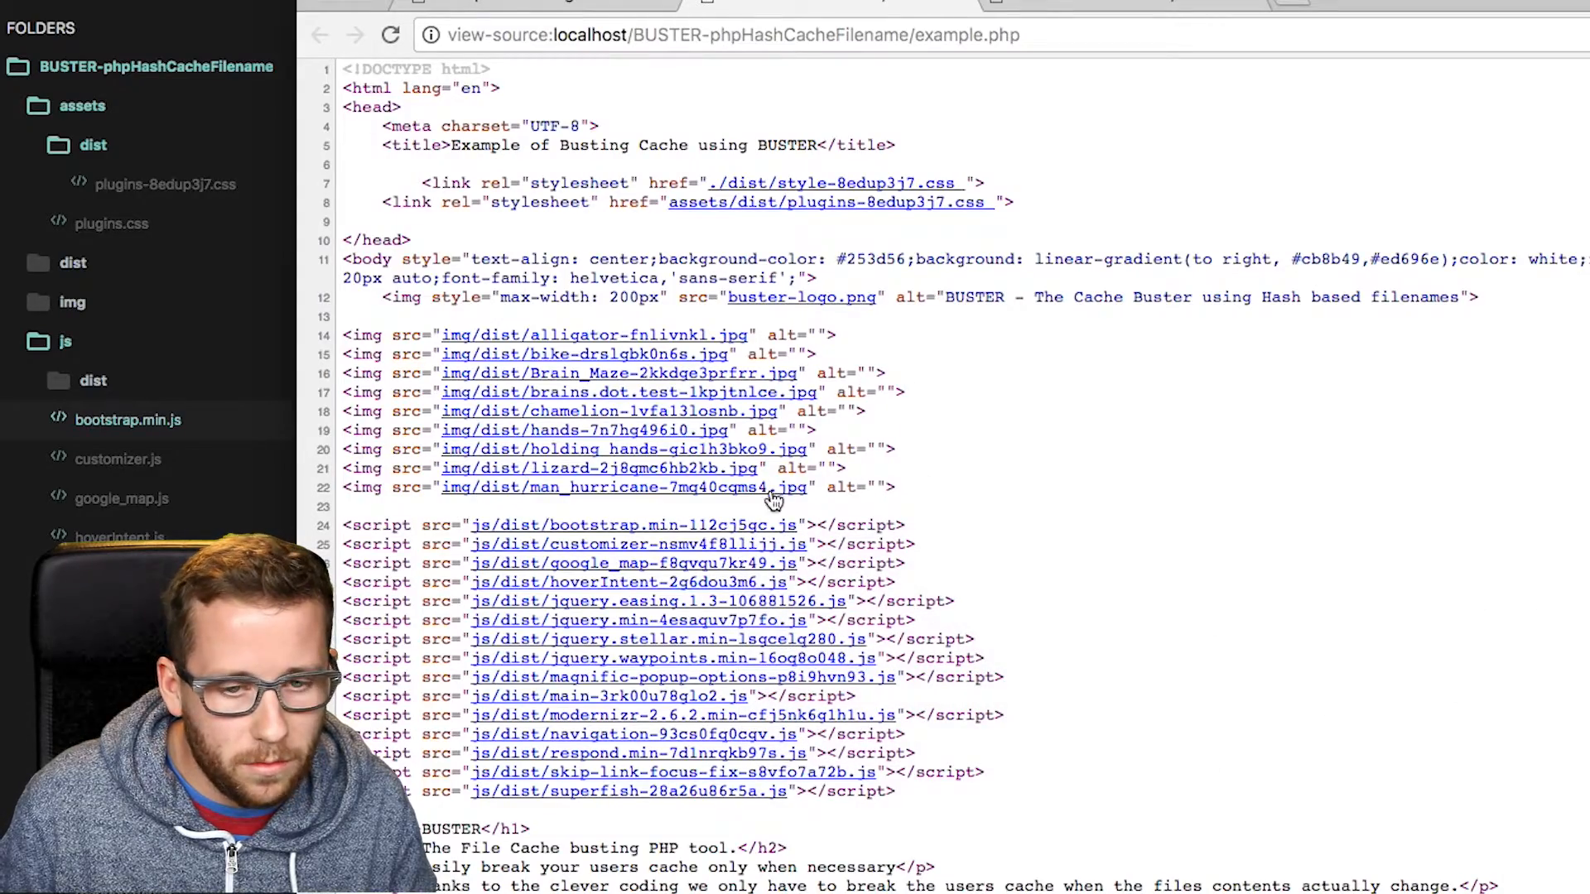
pyautogui.moveTo(687, 458)
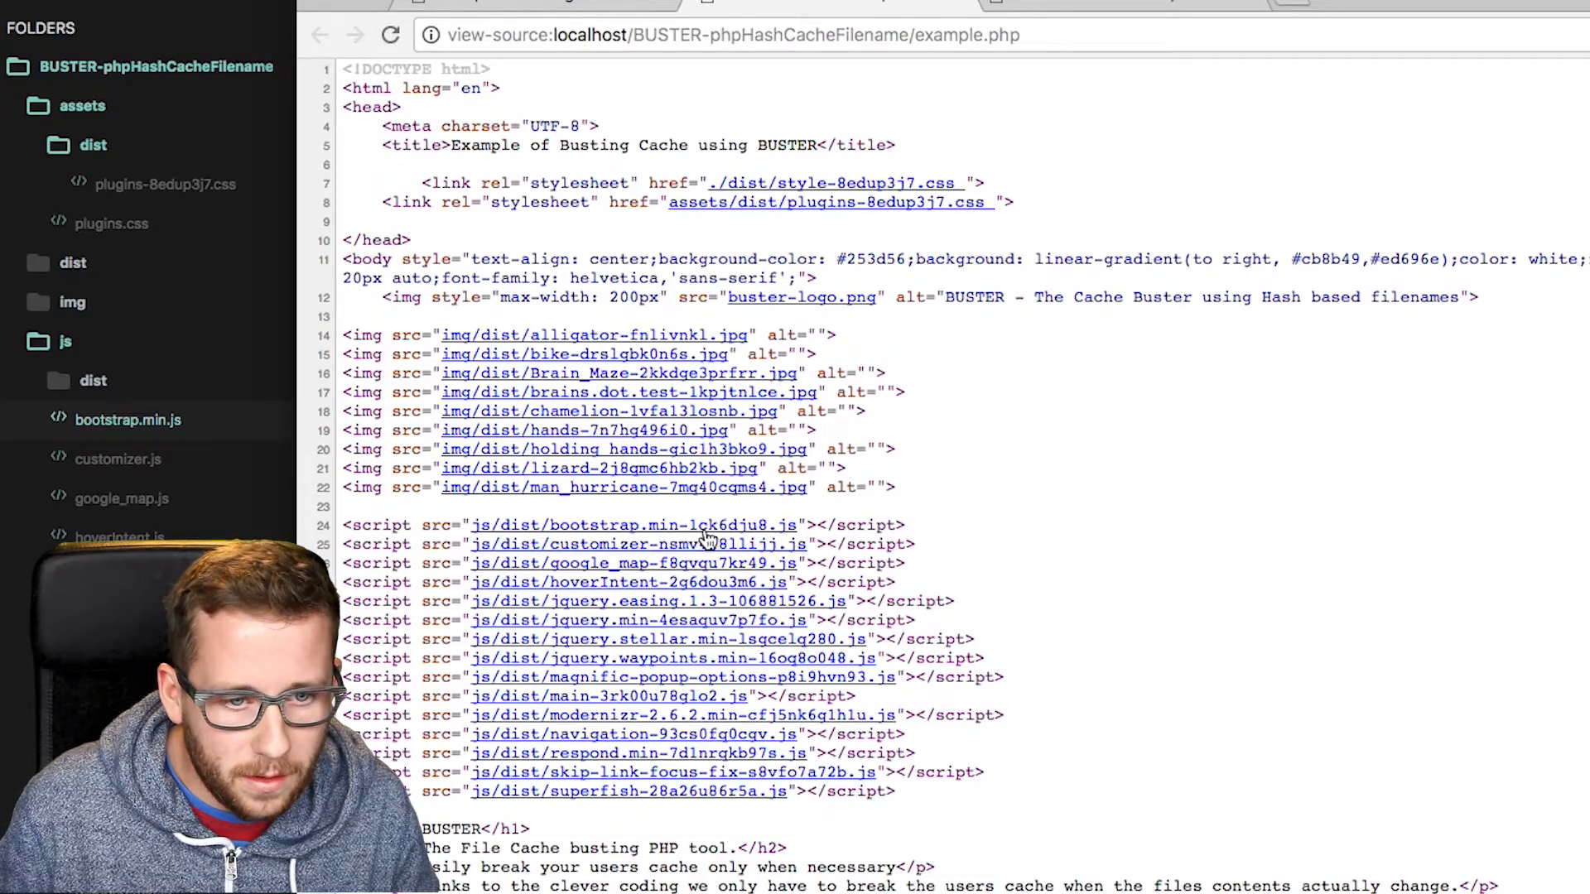
pyautogui.click(627, 525)
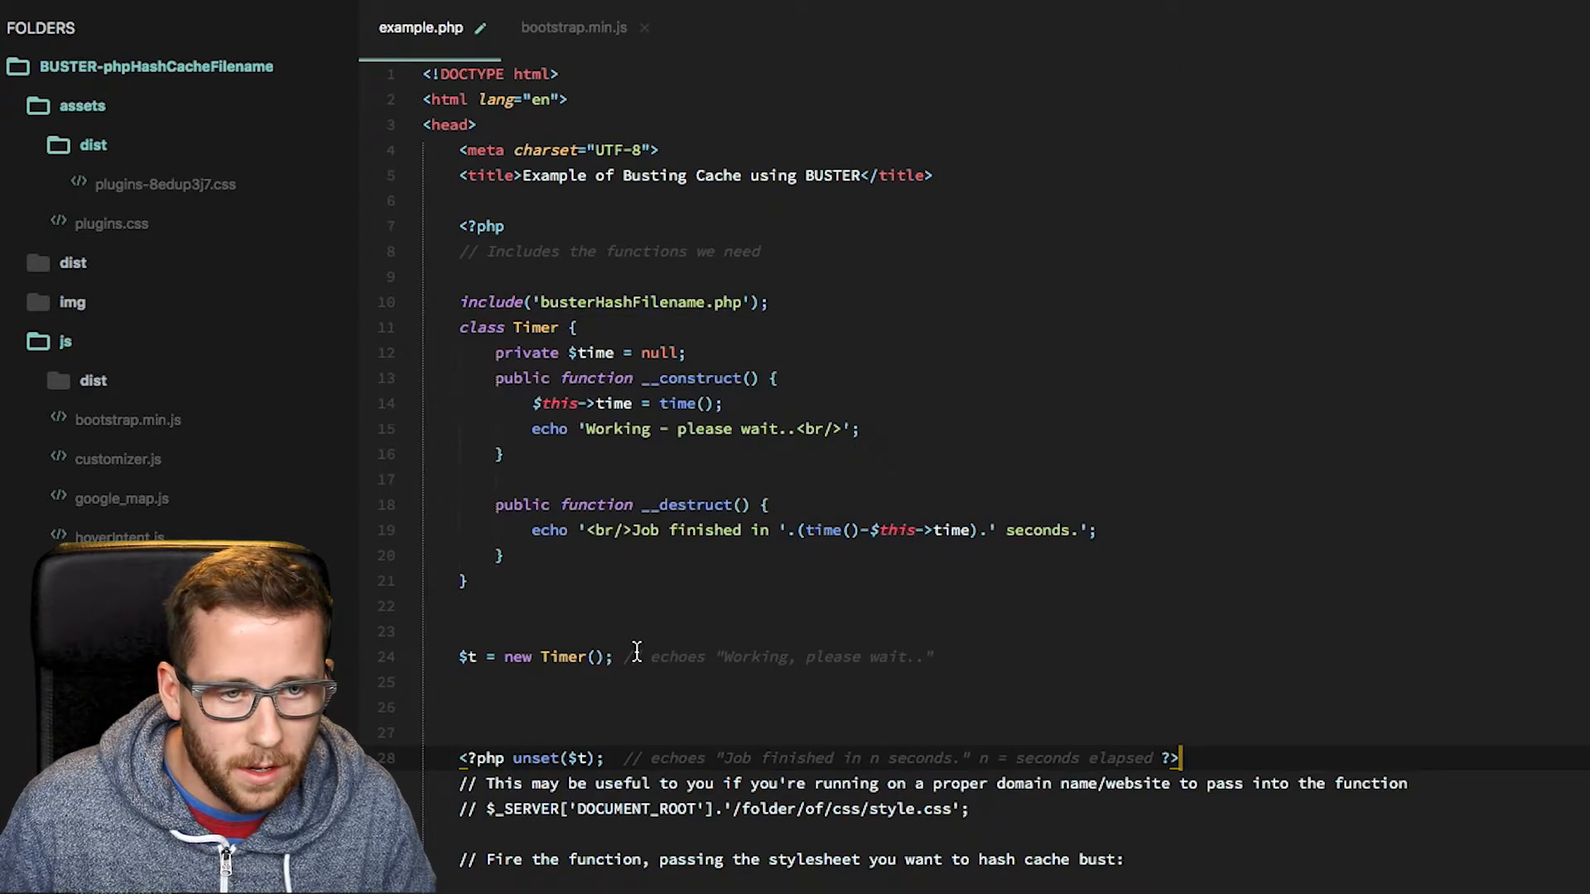
# Step: Place <?php unset($t); ?> after the final script tag to echo the job's elapsed seconds
pyautogui.scroll(-3)
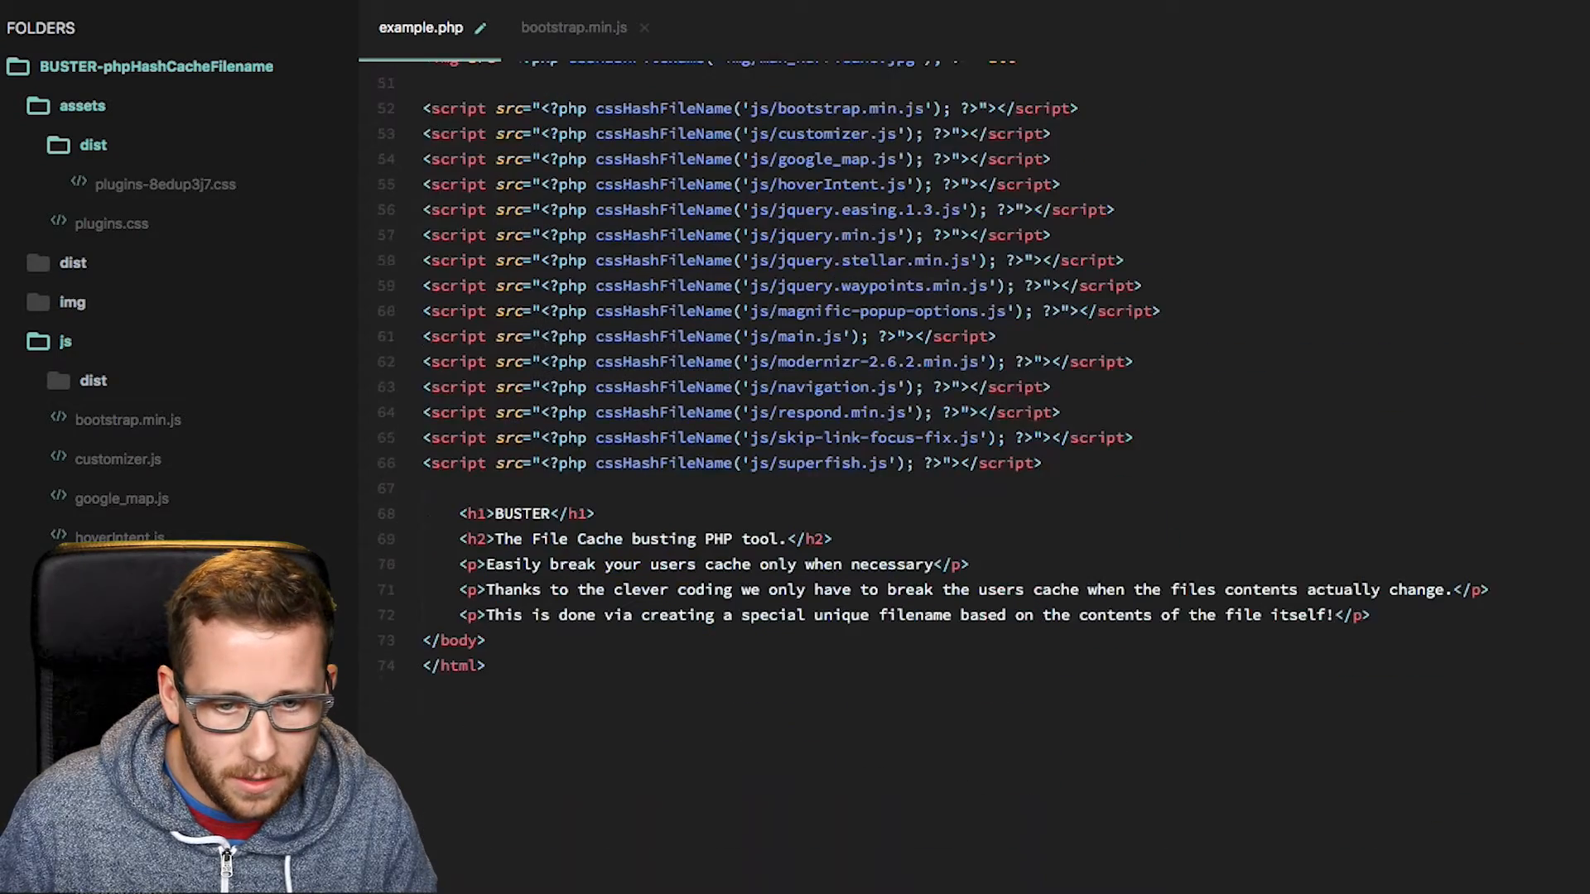
pyautogui.write('<?php unset($t); // echoes "Job finished in n seconds." n = seconds elapsed ?>')
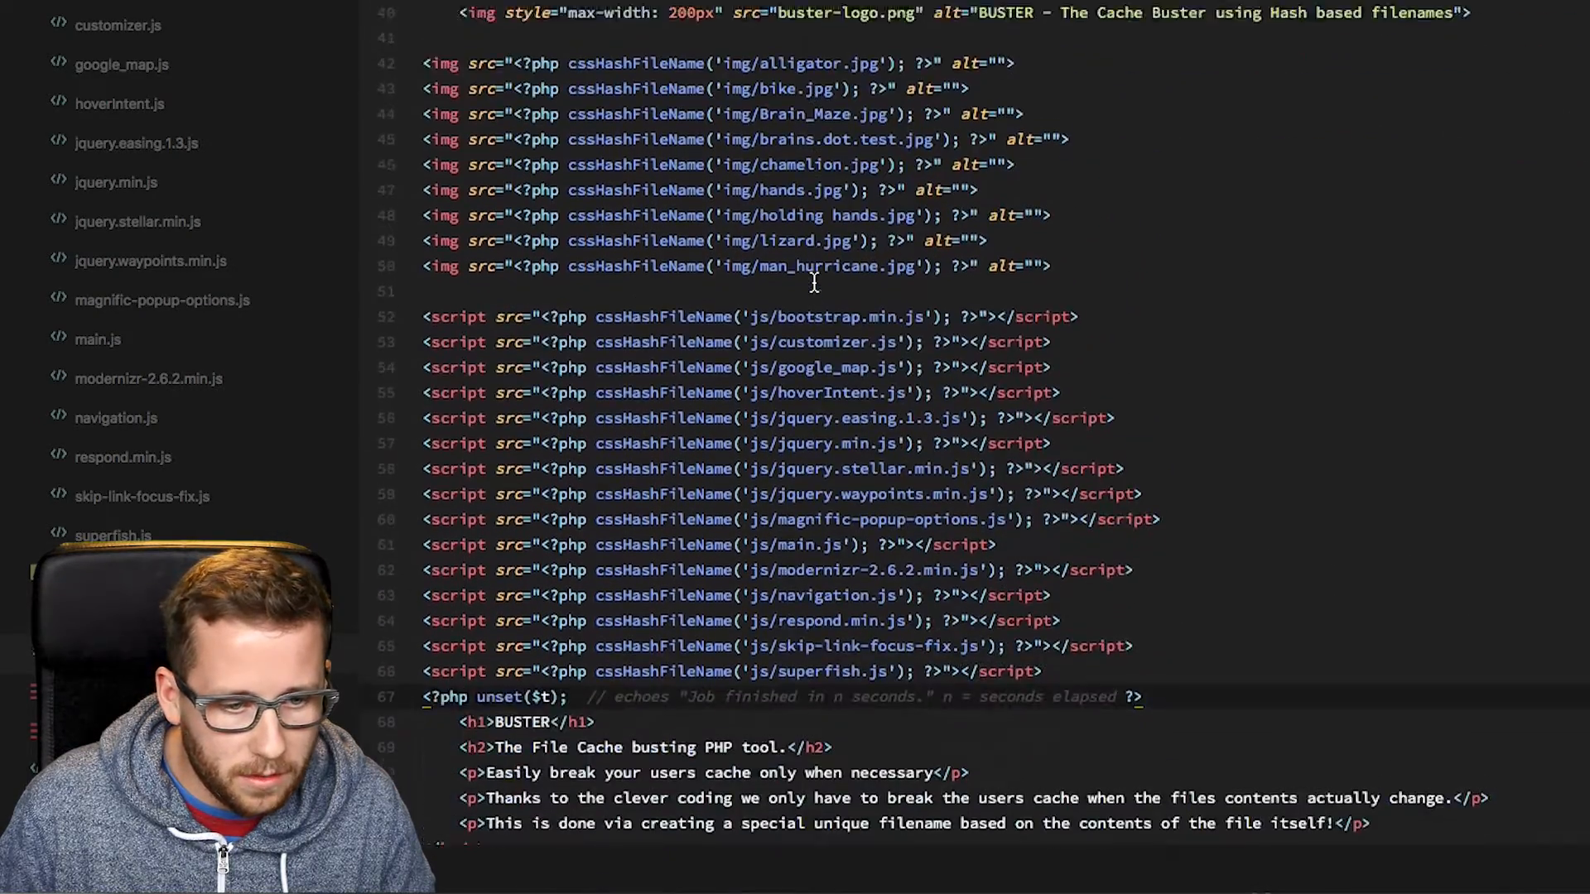
pyautogui.scroll(-3)
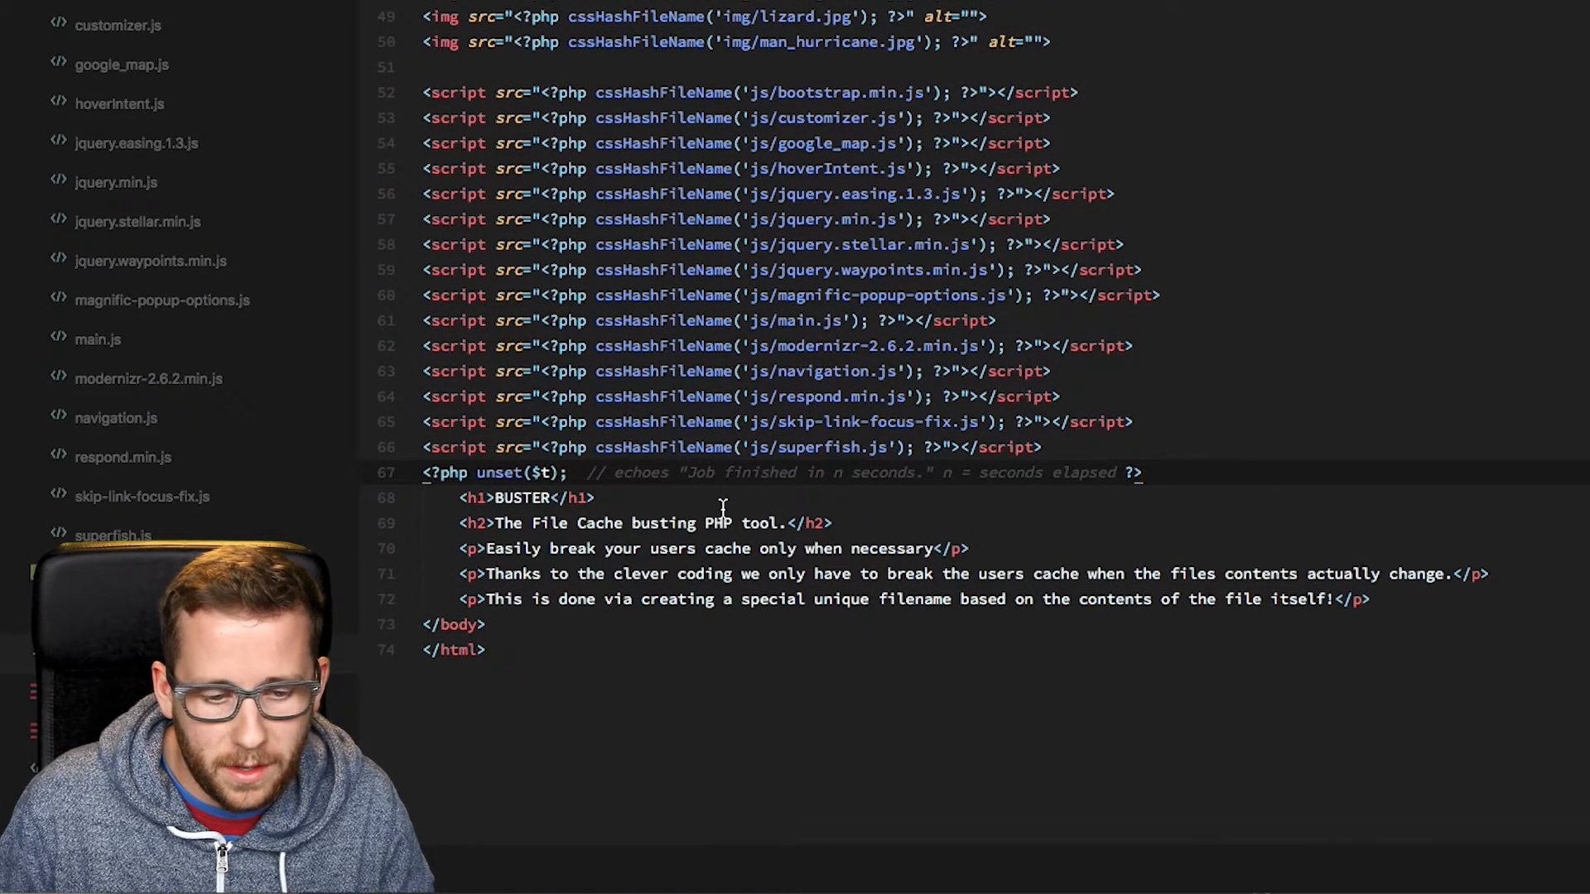